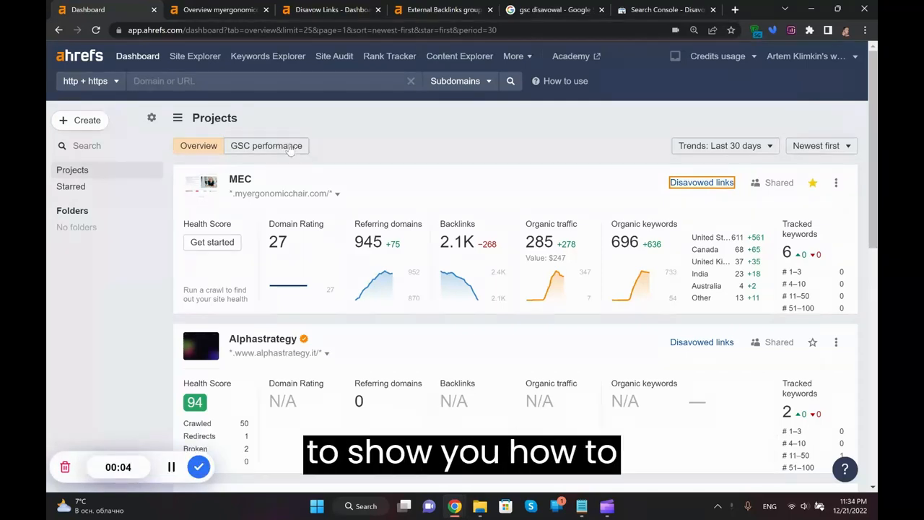
pyautogui.moveTo(350, 149)
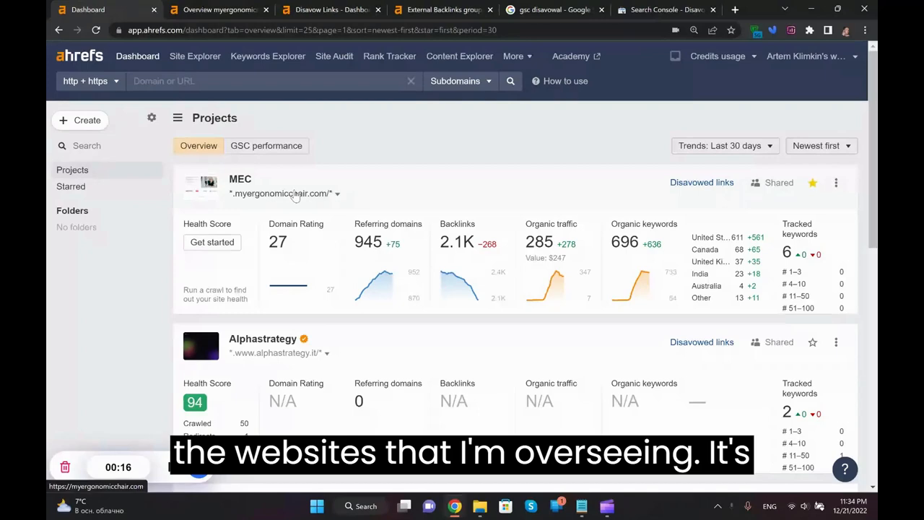
# Open the myergonomicchair.com site overview and review its referring domains history since 2021
pyautogui.click(240, 179)
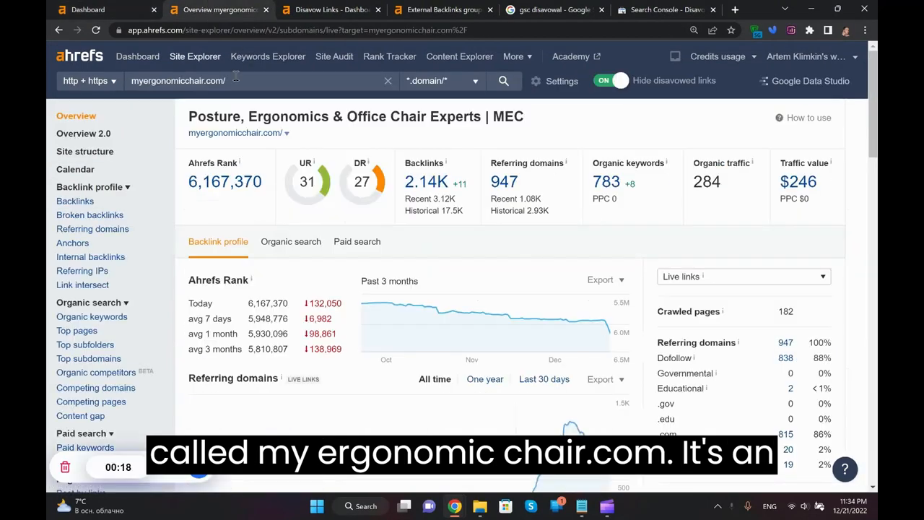
pyautogui.scroll(-3)
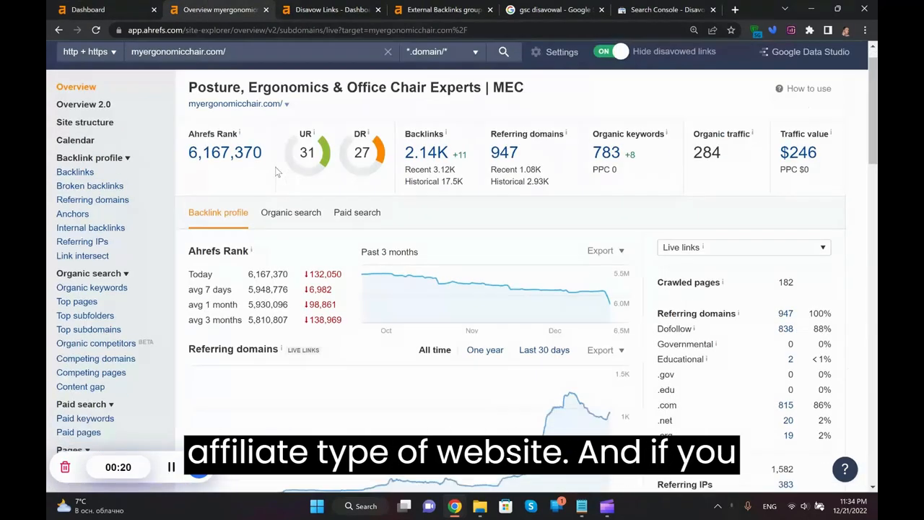
pyautogui.scroll(-3)
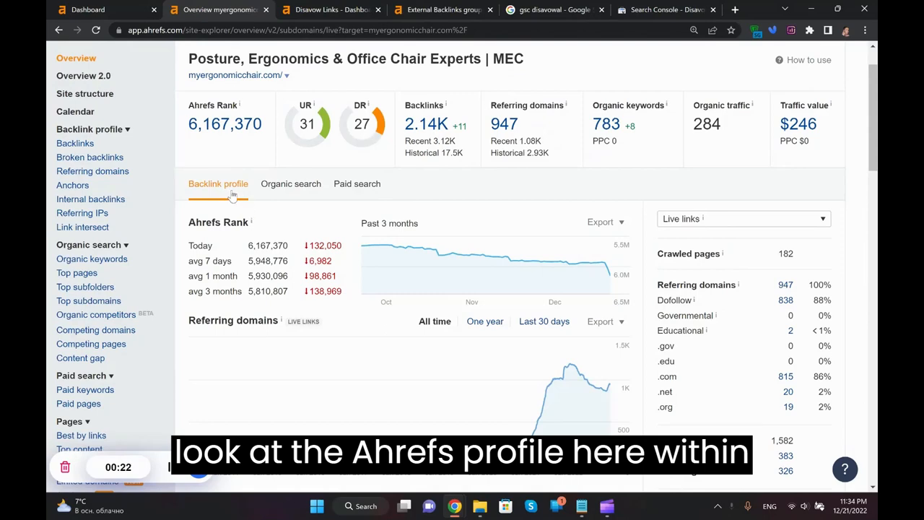
pyautogui.scroll(-3)
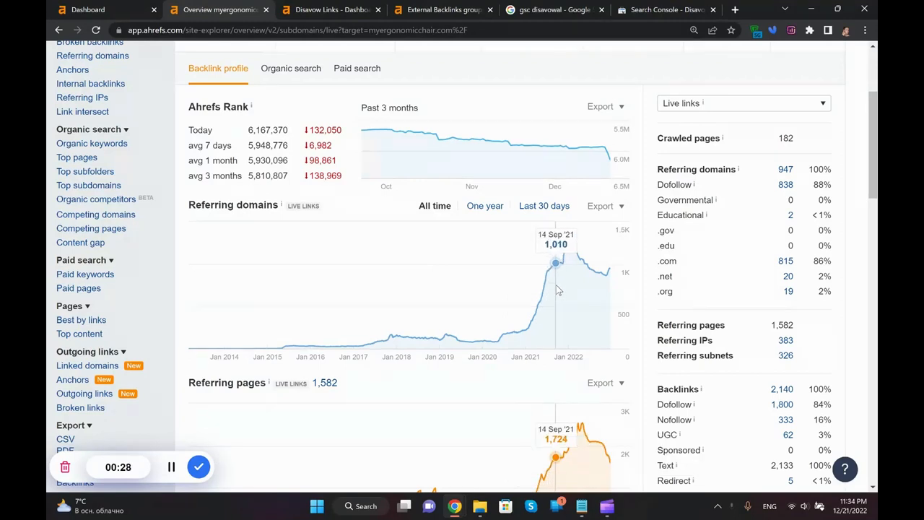
pyautogui.moveTo(527, 329)
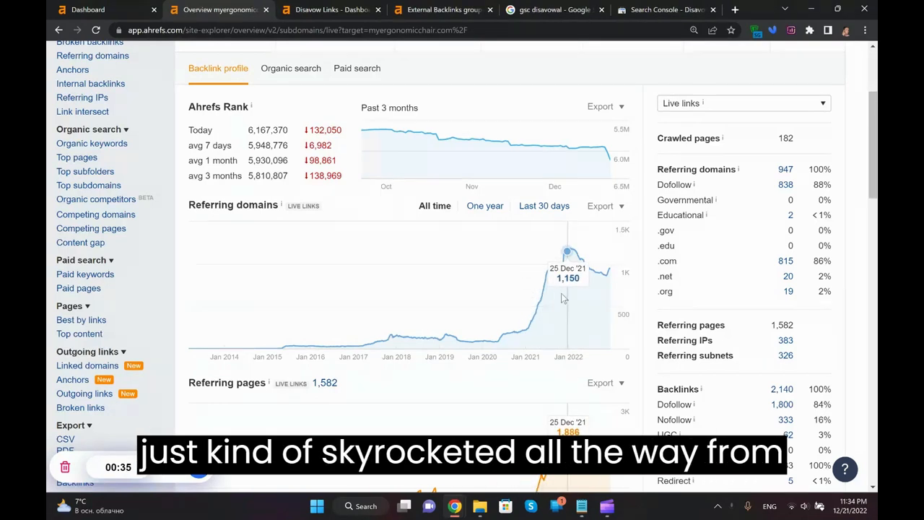
pyautogui.moveTo(526, 331)
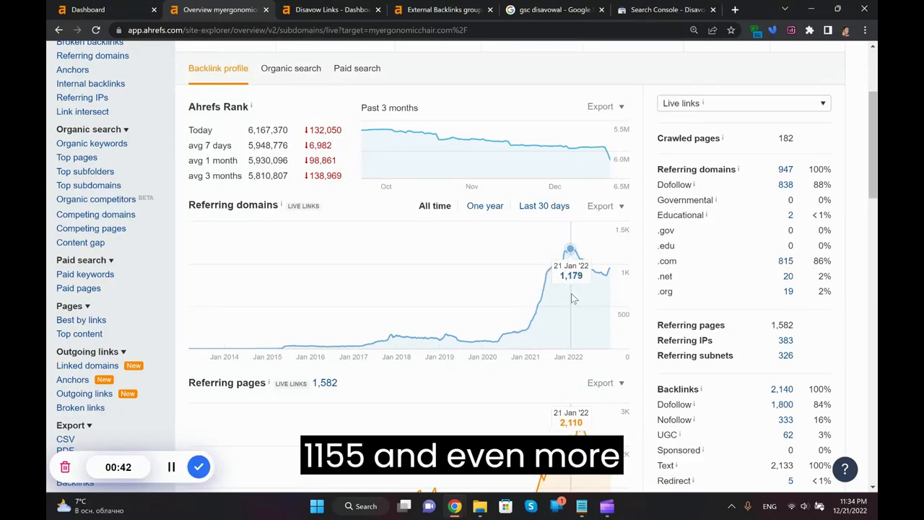
pyautogui.moveTo(522, 331)
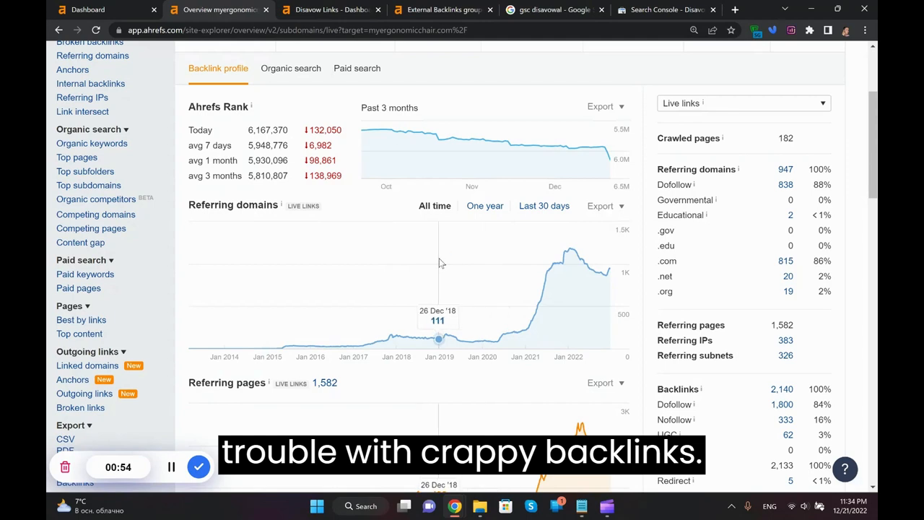
pyautogui.moveTo(504, 268)
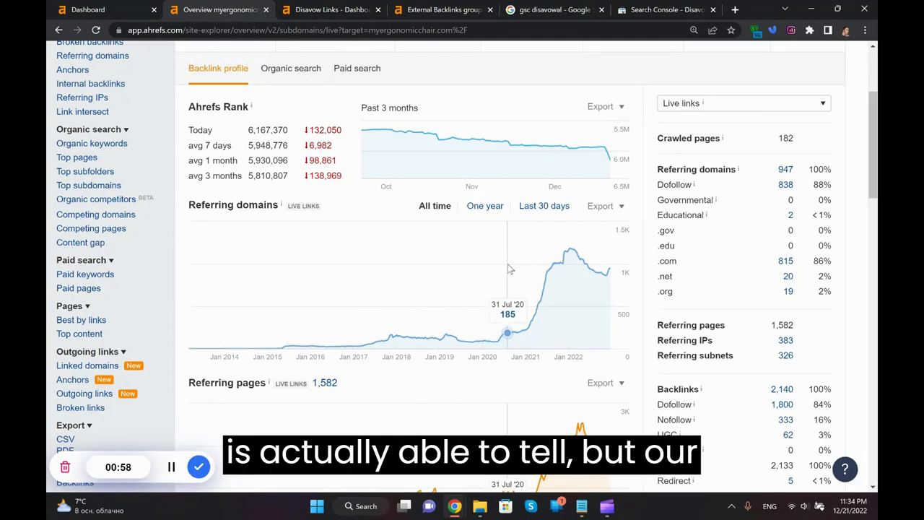
pyautogui.moveTo(399, 231)
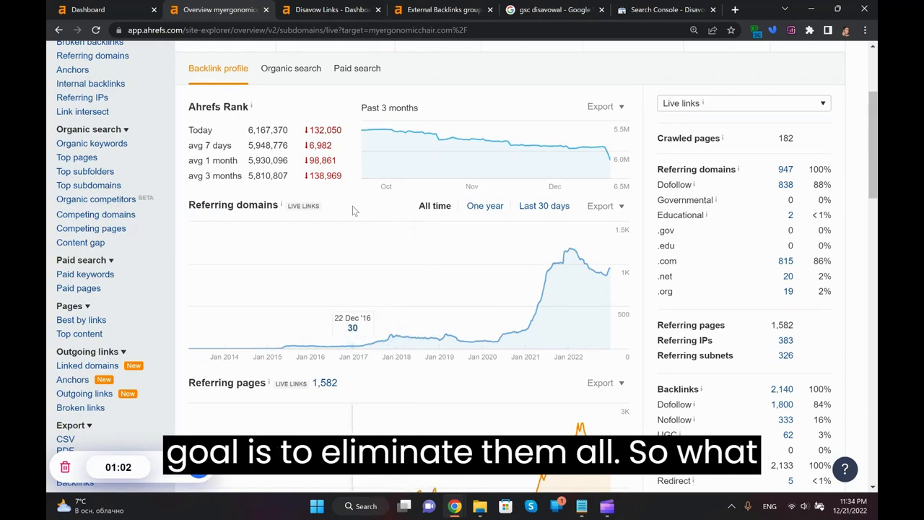
pyautogui.scroll(3)
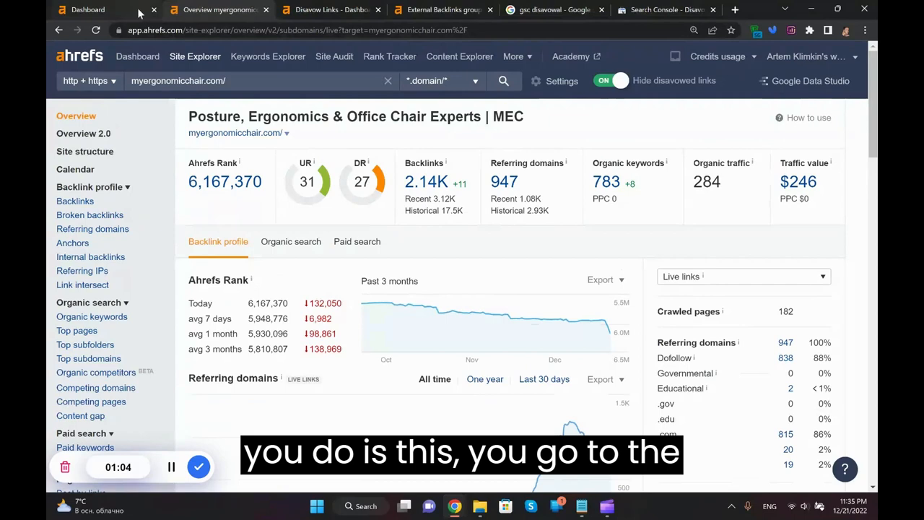
# Open MEC's Disavow Links list of 2,465 links from the dashboard and expand the domain menu
pyautogui.click(137, 56)
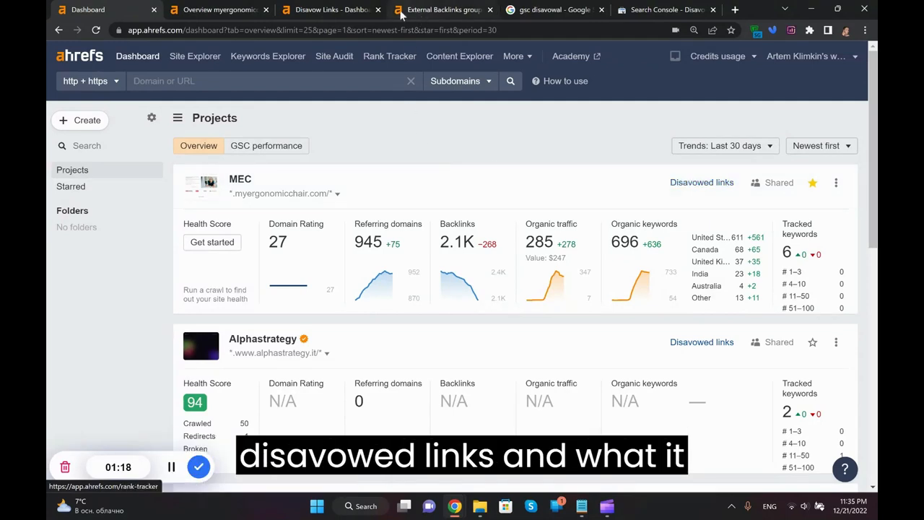
pyautogui.click(702, 182)
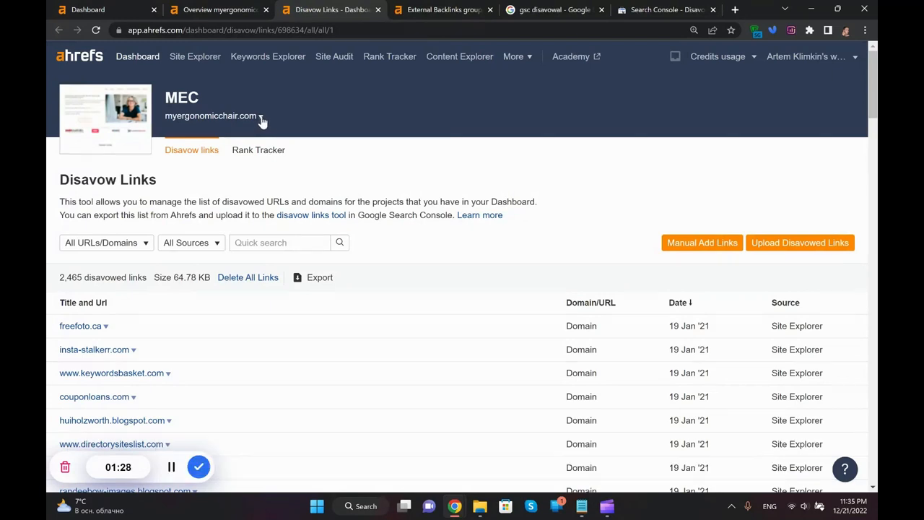
pyautogui.click(263, 120)
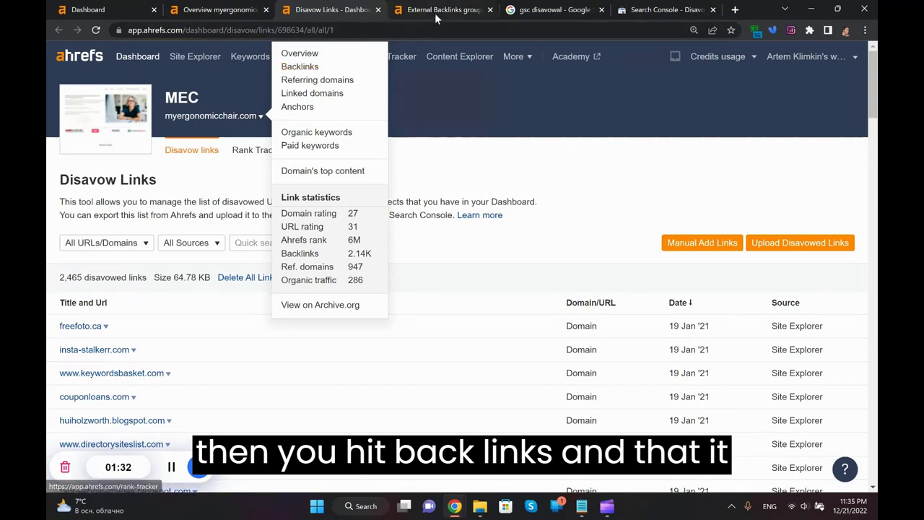
# Open the 778-link Backlinks report and trial-select the clear-institute.org and gethppy.com rows
pyautogui.click(300, 65)
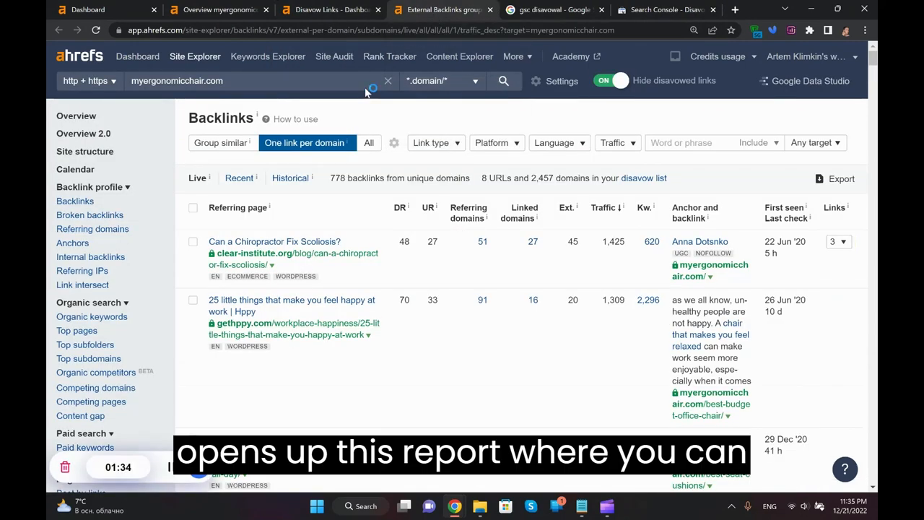
pyautogui.click(193, 241)
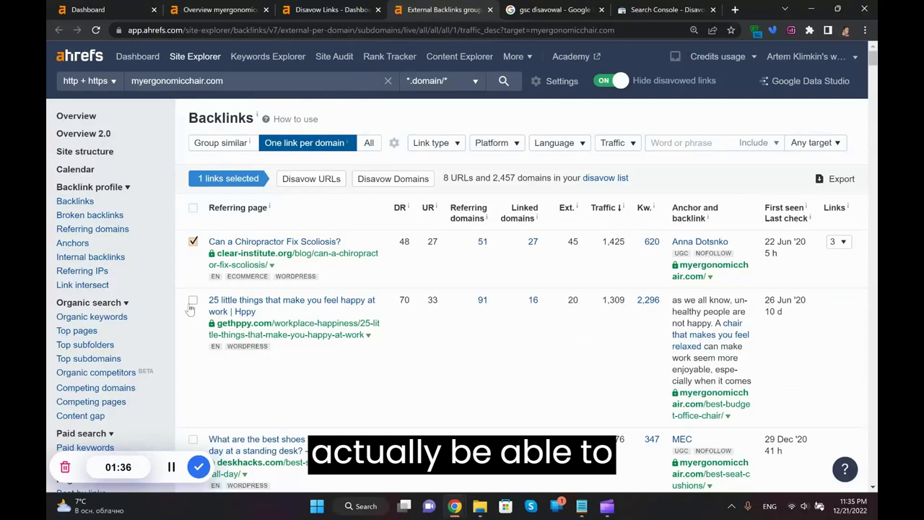
pyautogui.click(193, 300)
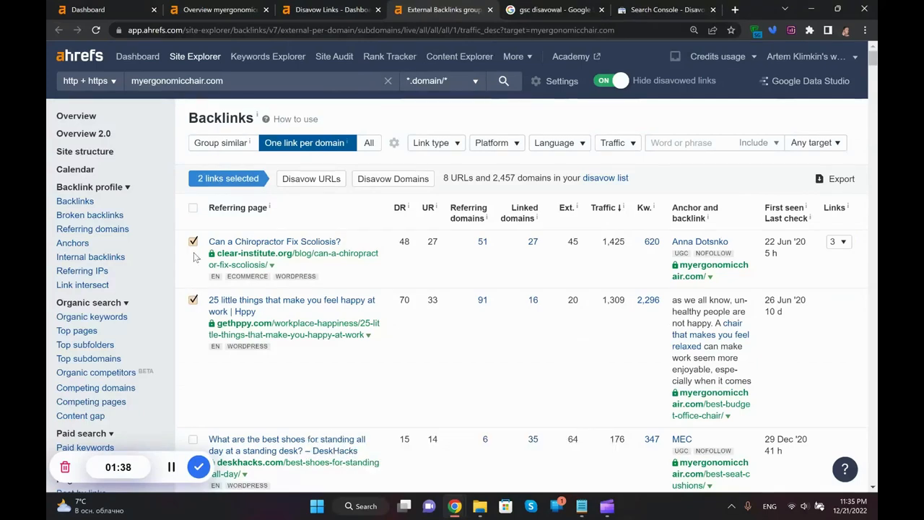
pyautogui.scroll(-3)
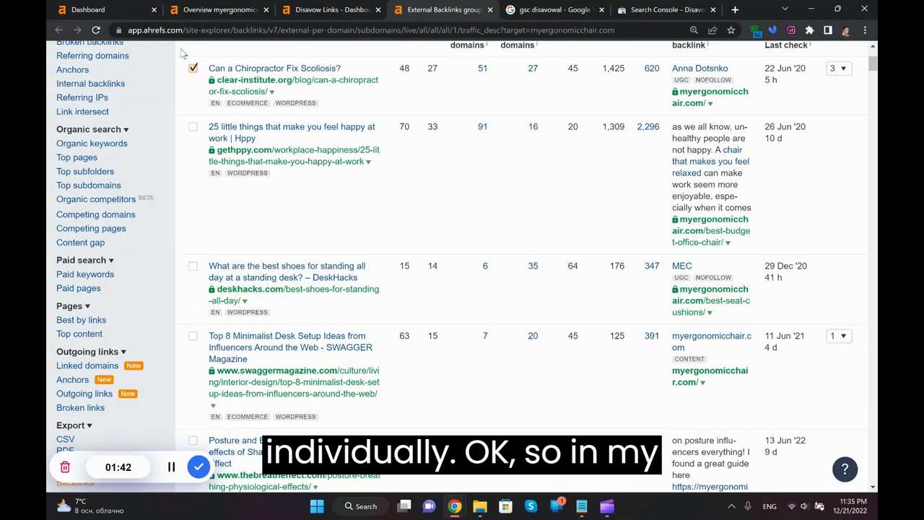
pyautogui.scroll(3)
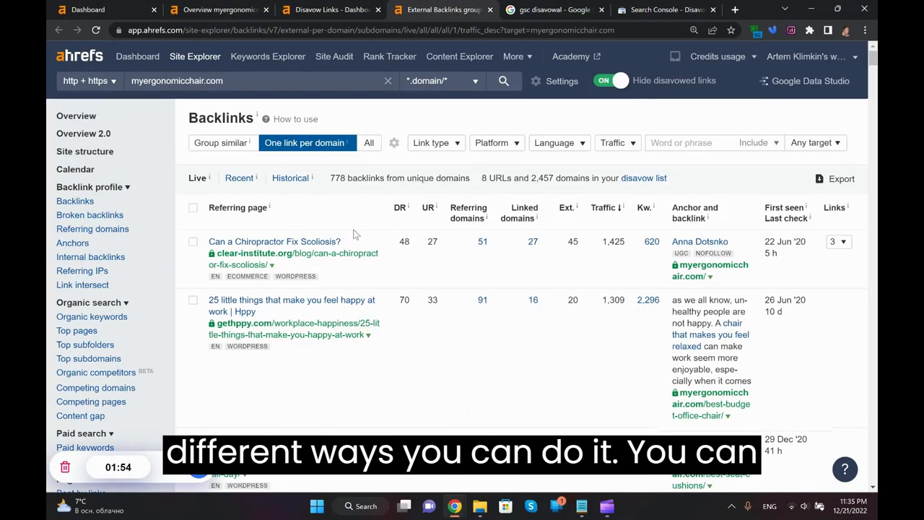
# Sort backlinks by Domain Rating ascending and browse the DR 0 Blogspot links
pyautogui.click(399, 207)
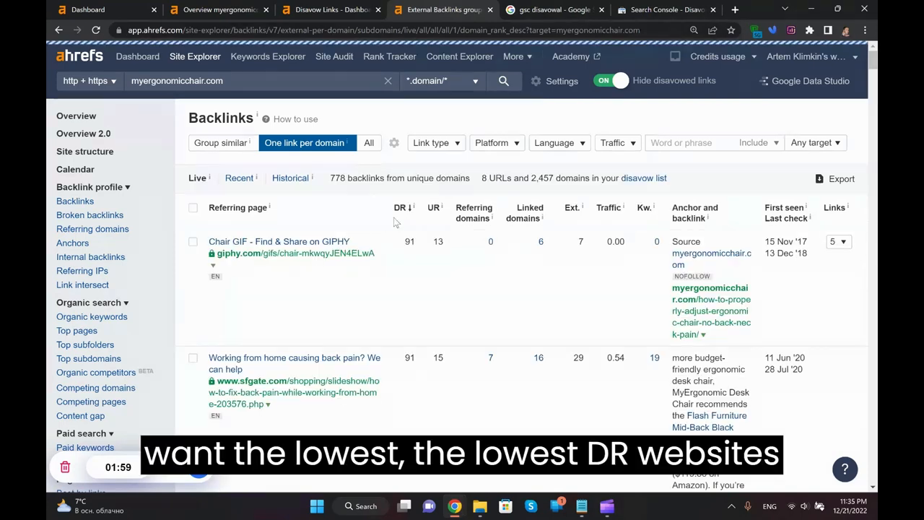
pyautogui.click(399, 208)
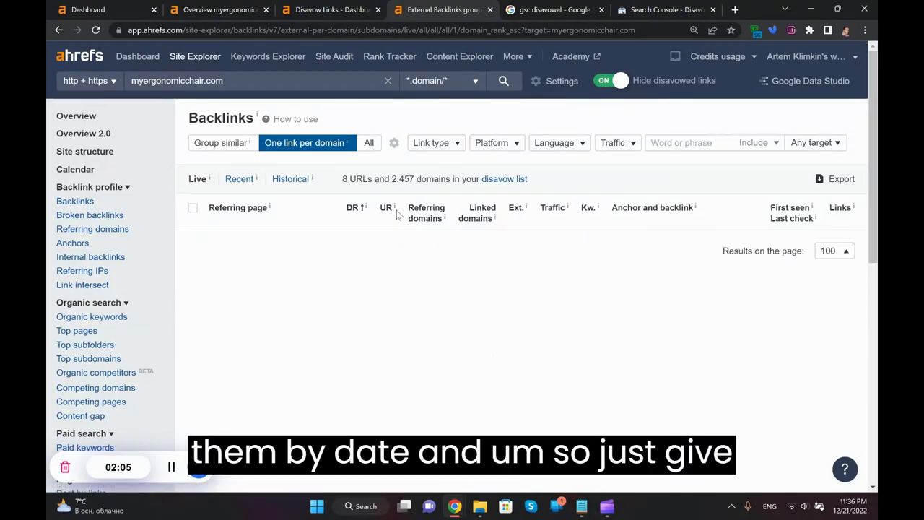
pyautogui.scroll(-3)
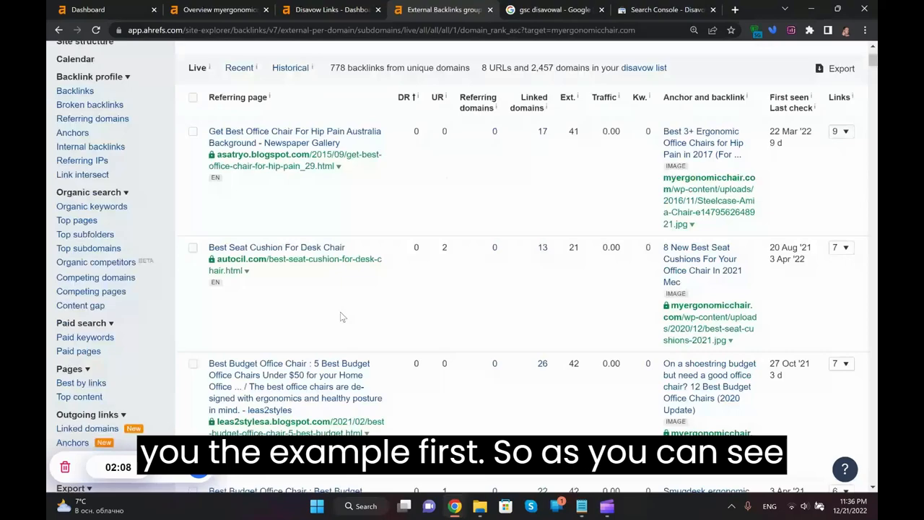
pyautogui.scroll(-3)
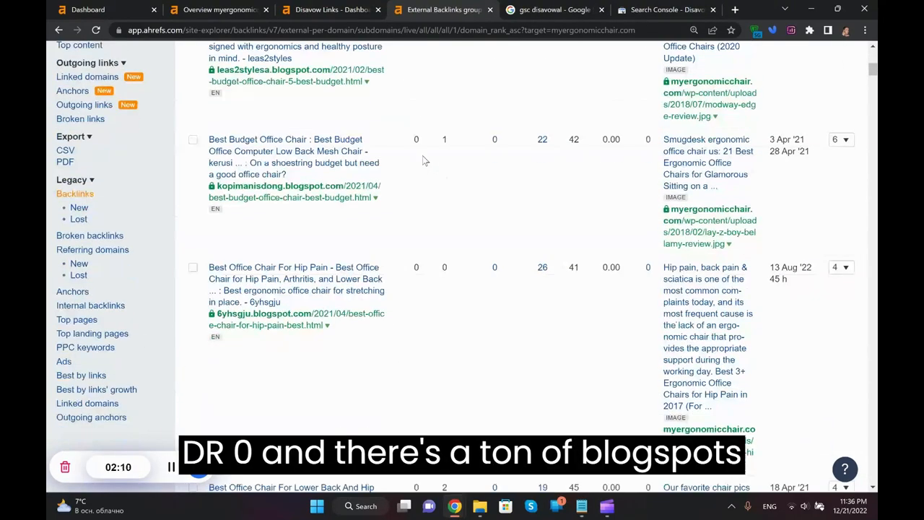
pyautogui.scroll(-3)
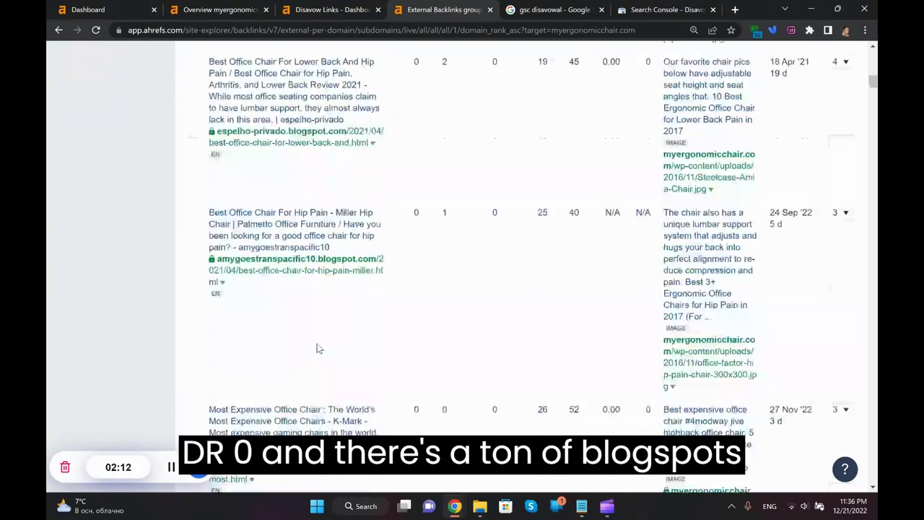
pyautogui.scroll(-3)
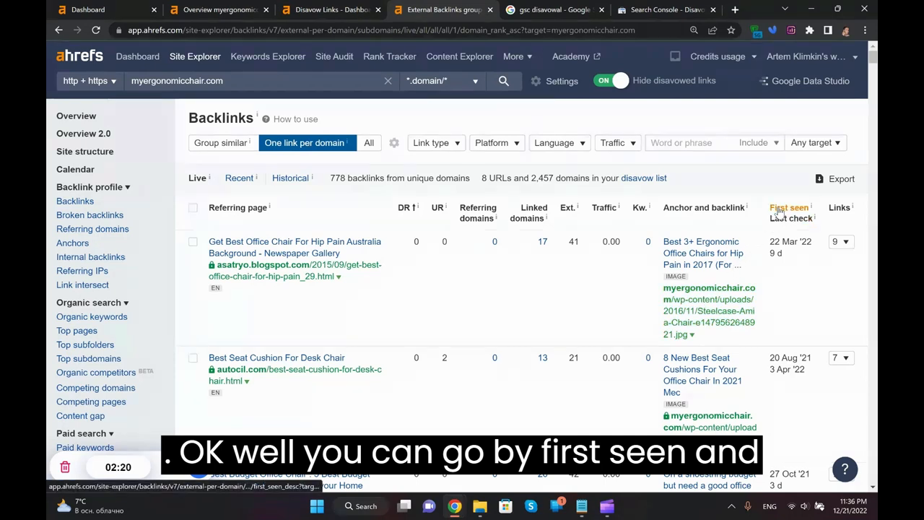
# Sort backlinks by newest first seen and browse down to the pagination
pyautogui.click(789, 207)
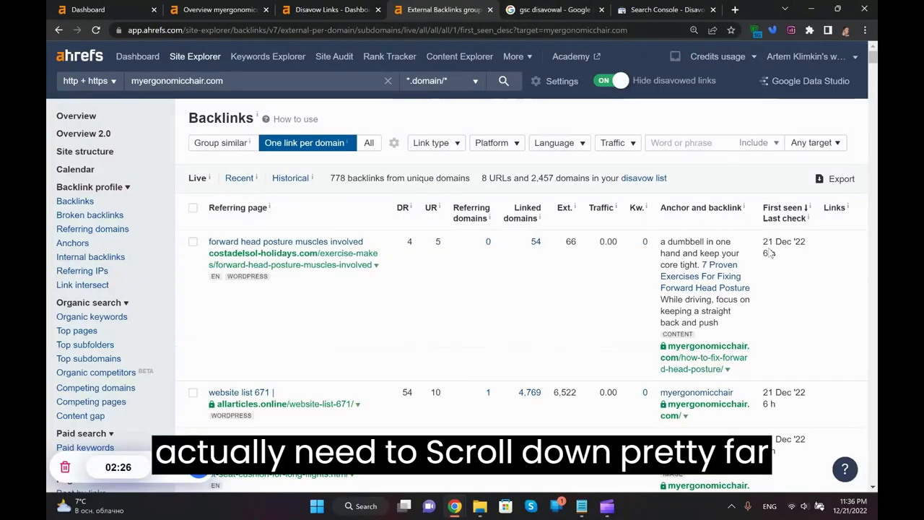
pyautogui.scroll(-3)
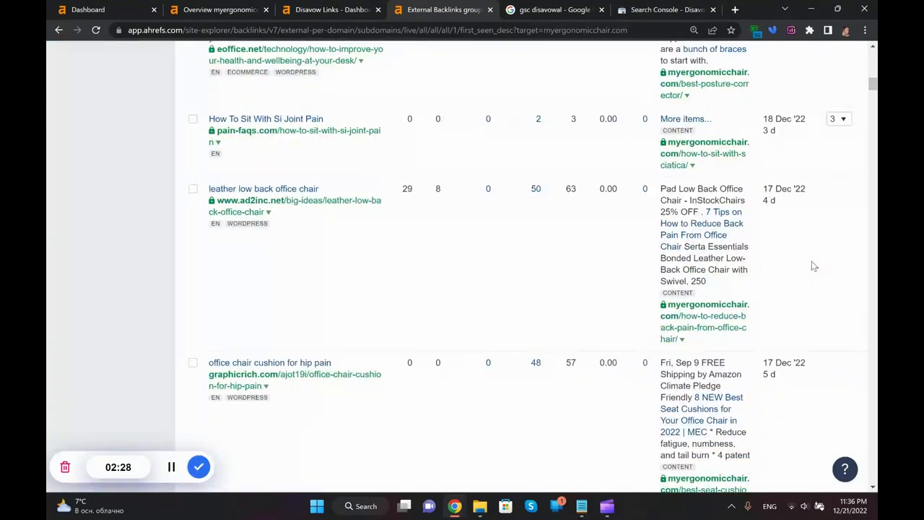
pyautogui.scroll(-3)
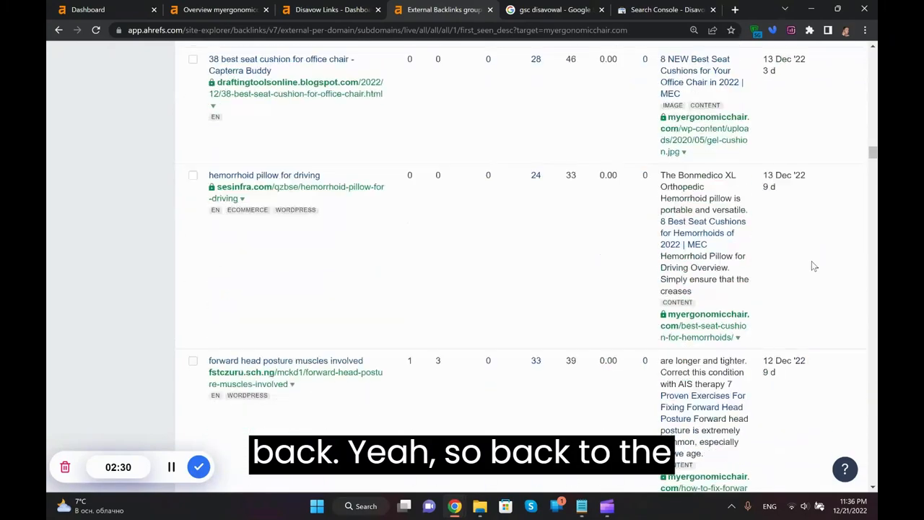
pyautogui.scroll(-3)
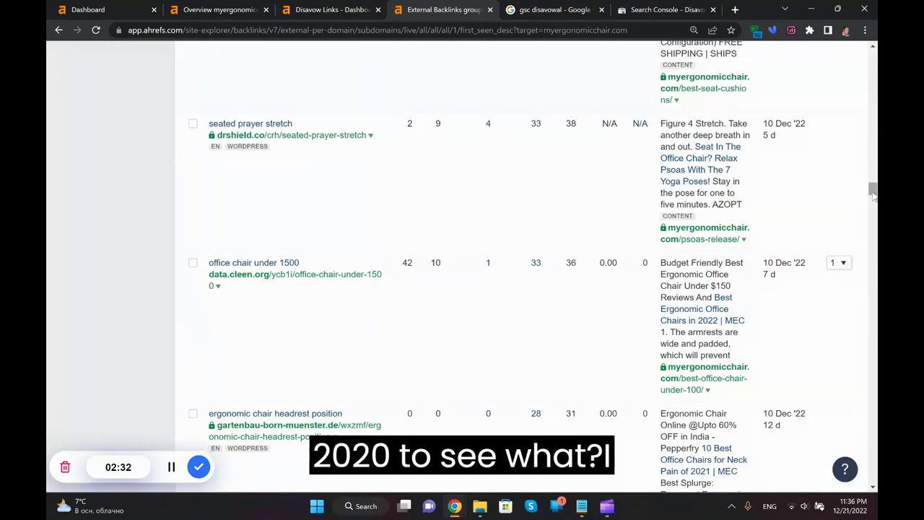
pyautogui.scroll(-3)
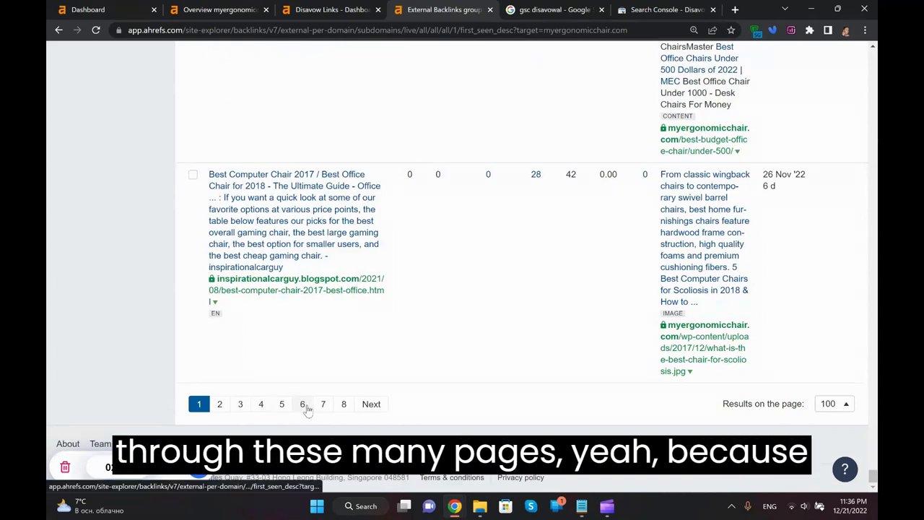
pyautogui.click(834, 403)
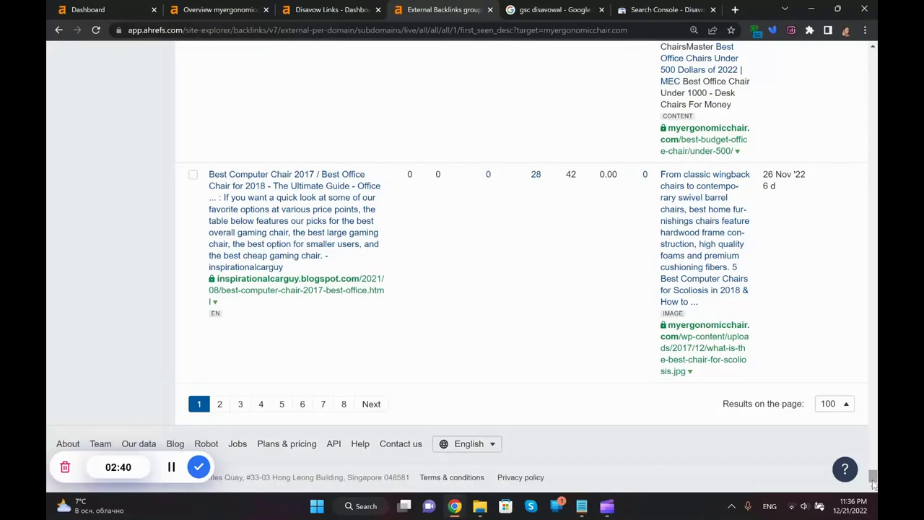
pyautogui.scroll(3)
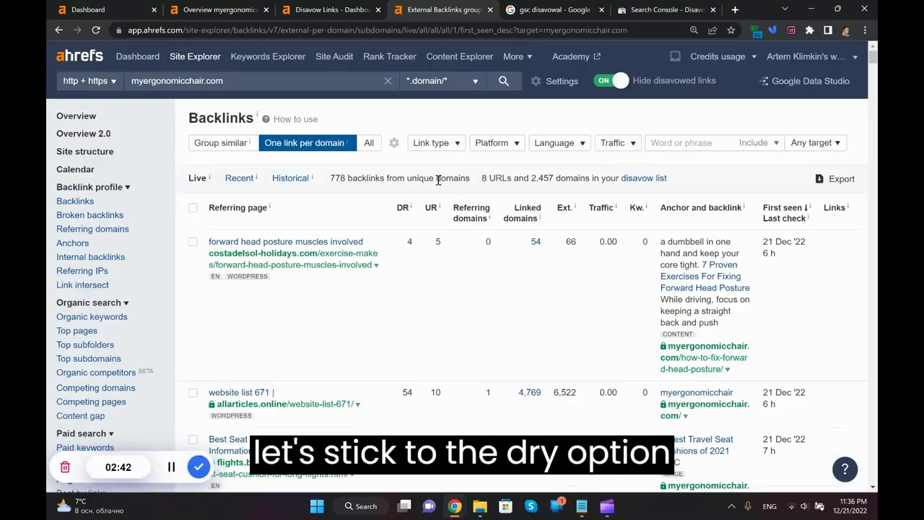
# Re-sort the backlinks by Domain Rating, lowest first
pyautogui.click(402, 207)
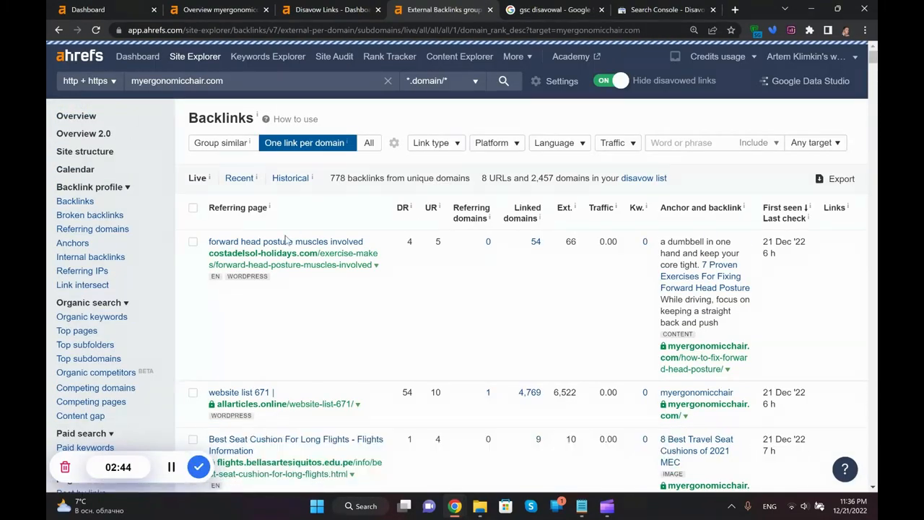
pyautogui.click(403, 207)
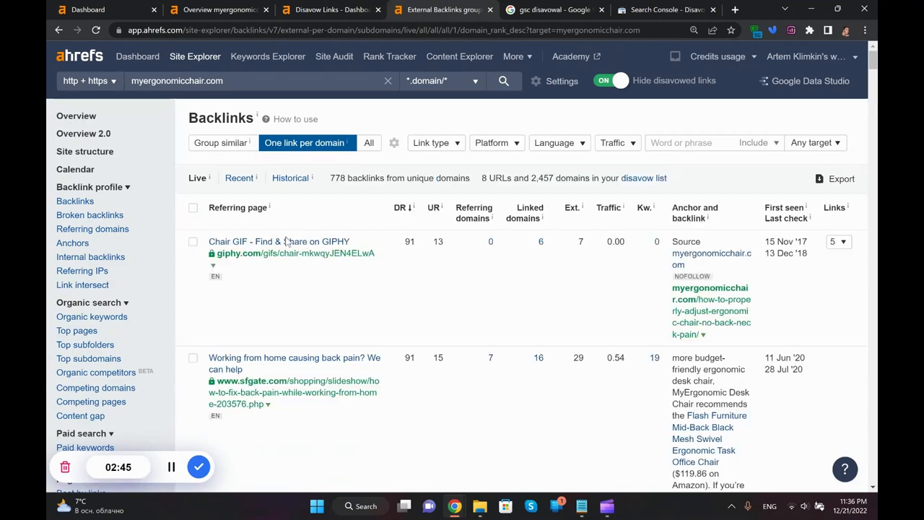
pyautogui.click(400, 210)
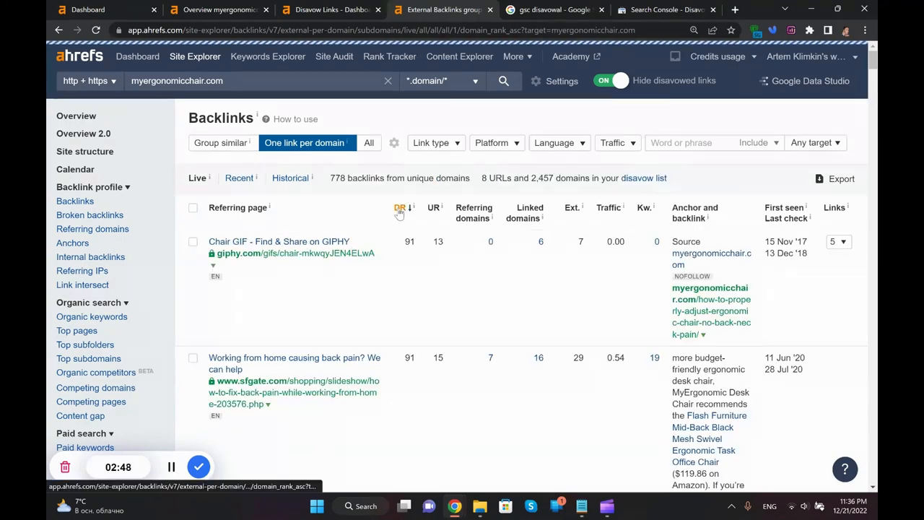
pyautogui.click(401, 212)
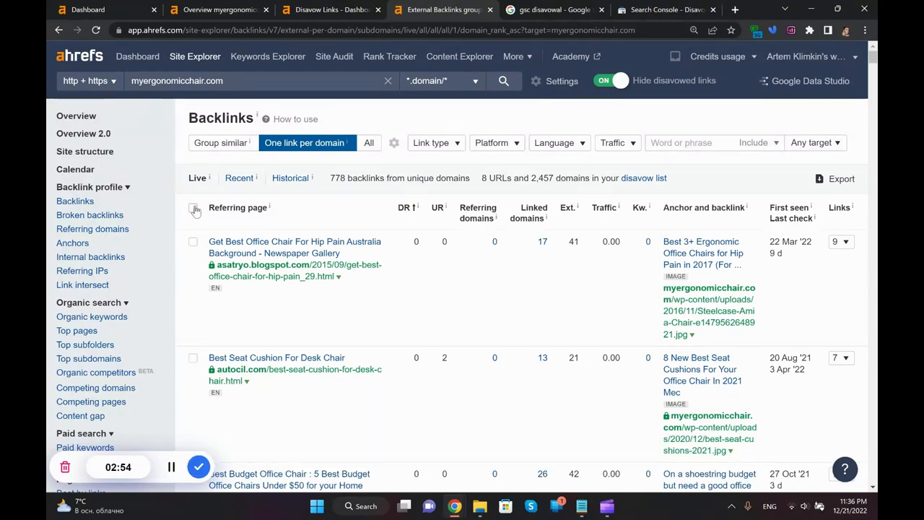
# Select all 100 backlinks on page 1 and scroll through the selection
pyautogui.click(193, 207)
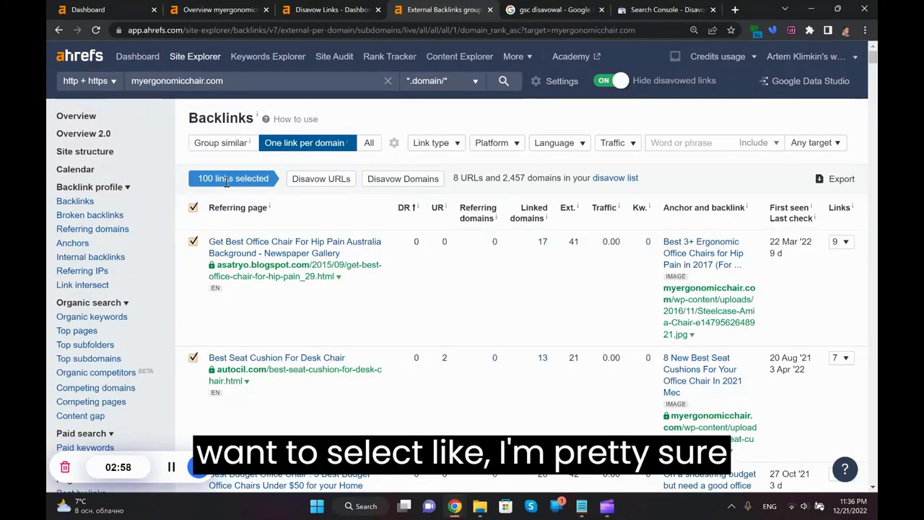
pyautogui.scroll(-3)
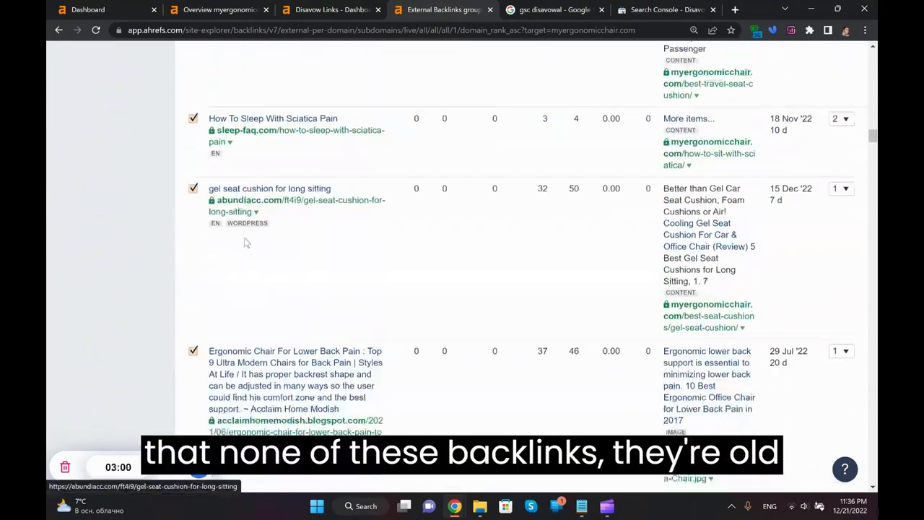
pyautogui.scroll(-3)
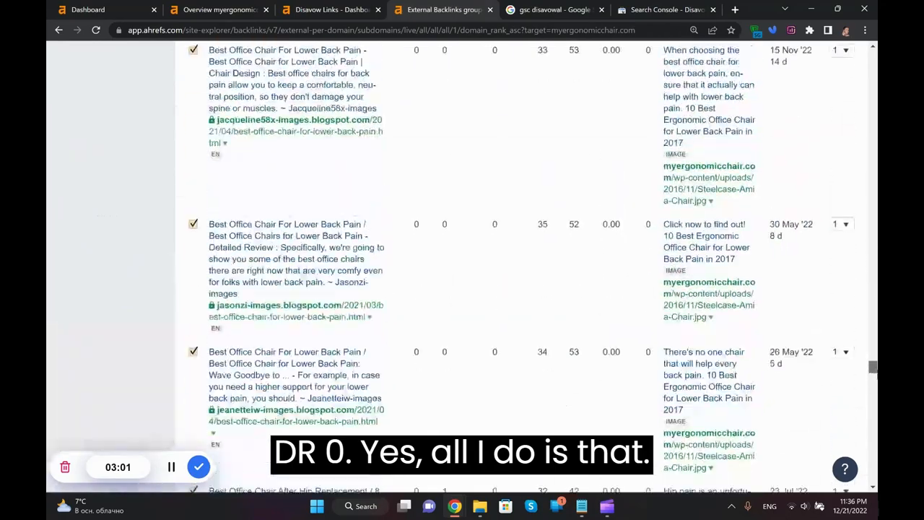
pyautogui.scroll(-3)
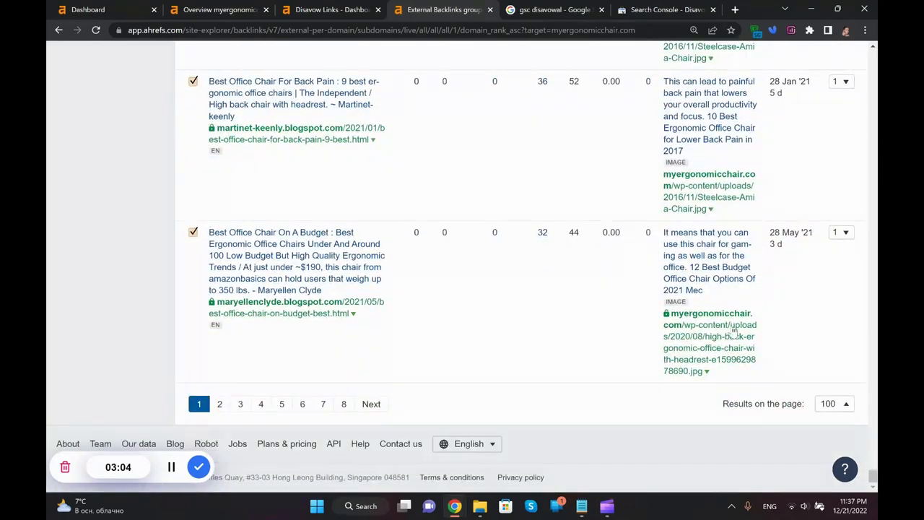
pyautogui.scroll(3)
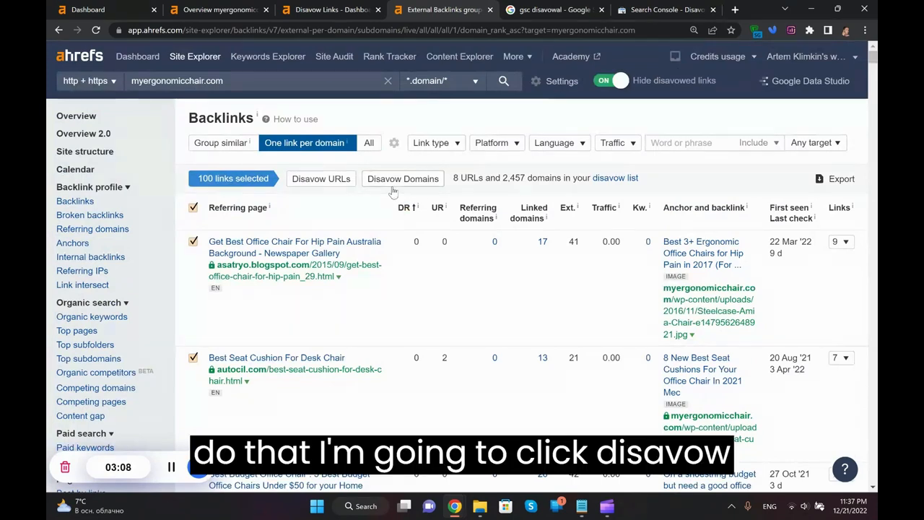
pyautogui.moveTo(403, 179)
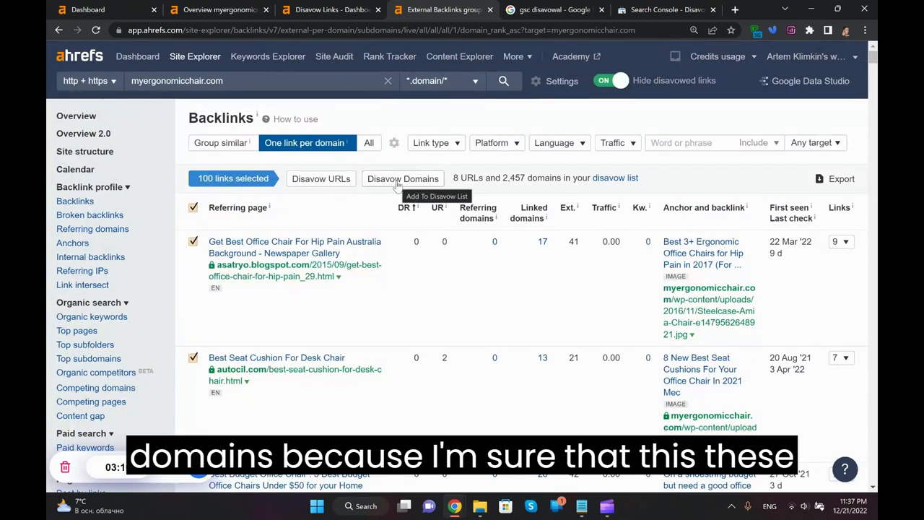
pyautogui.moveTo(392, 292)
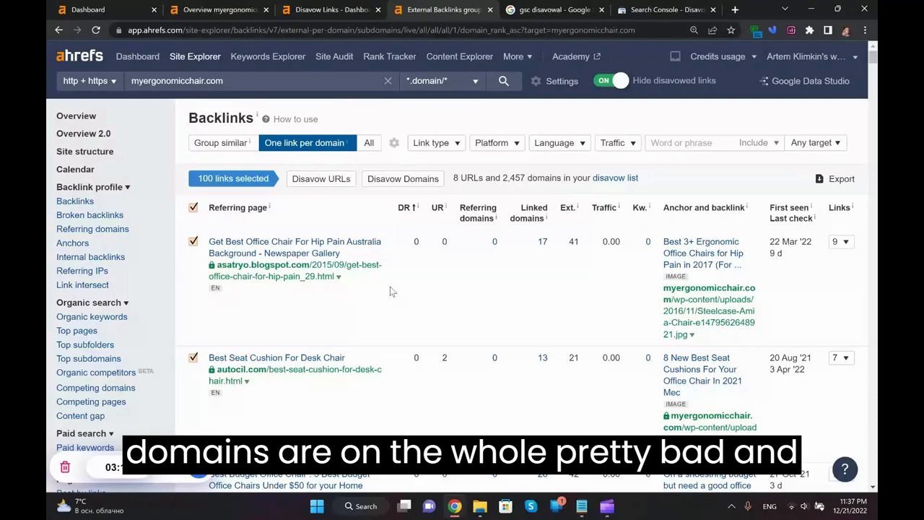
pyautogui.scroll(-3)
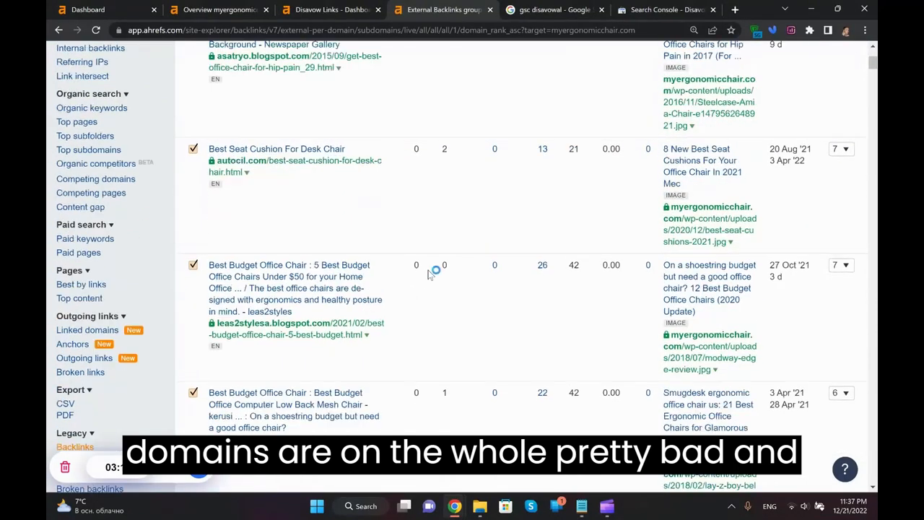
pyautogui.scroll(3)
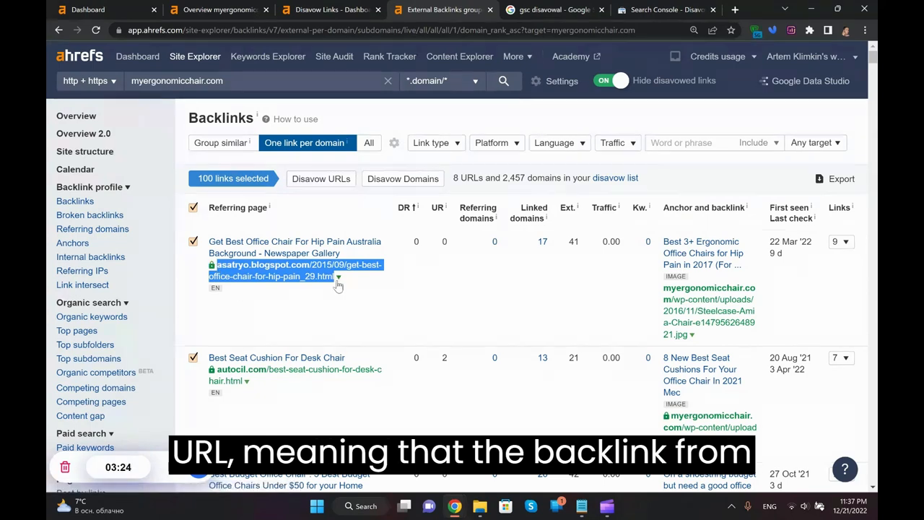
pyautogui.moveTo(344, 293)
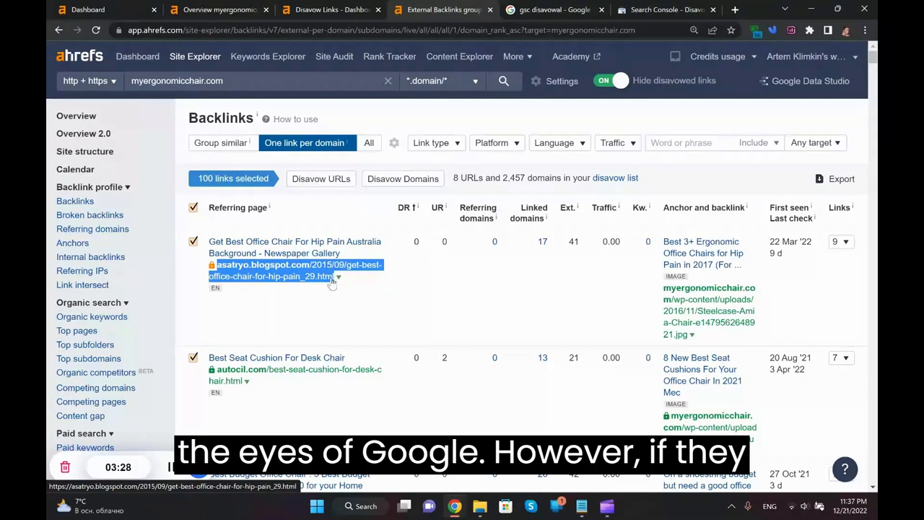
pyautogui.moveTo(311, 282)
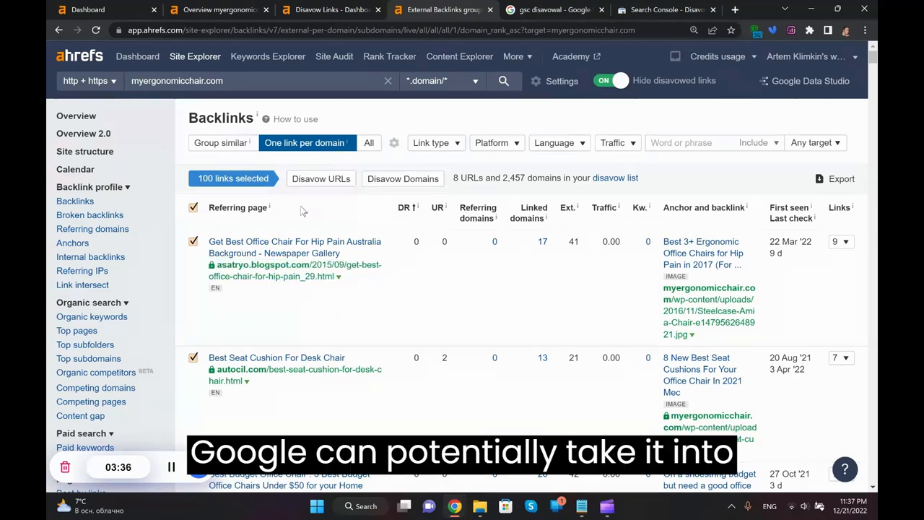
pyautogui.moveTo(403, 178)
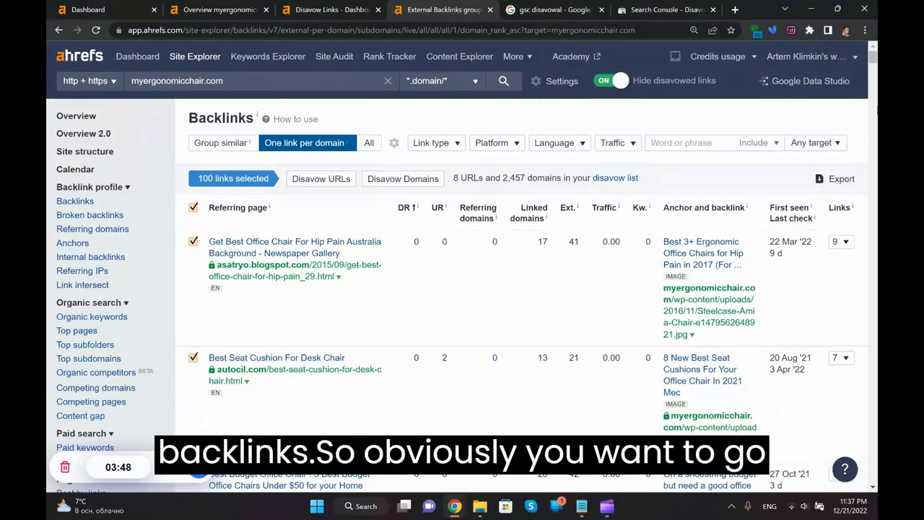
pyautogui.scroll(-3)
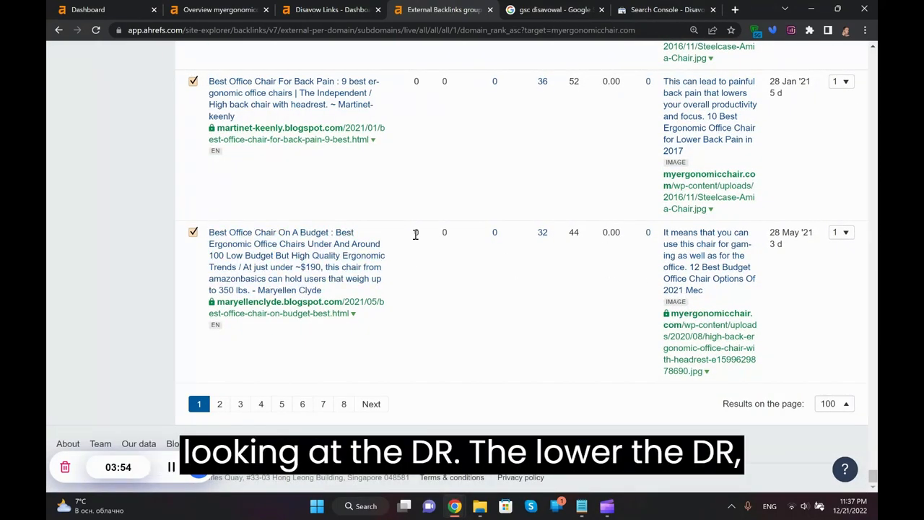
# Return to the MEC Disavow Links tab listing 2,465 disavowed links
pyautogui.scroll(-3)
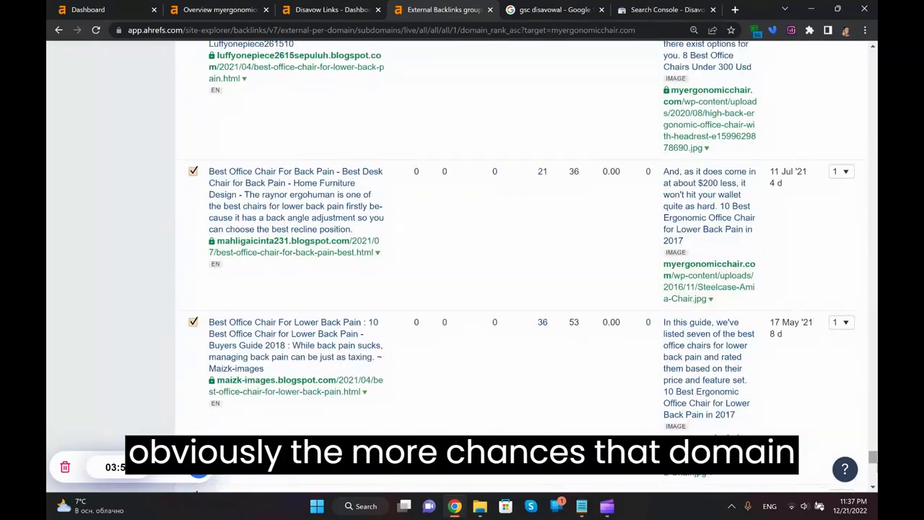
pyautogui.scroll(3)
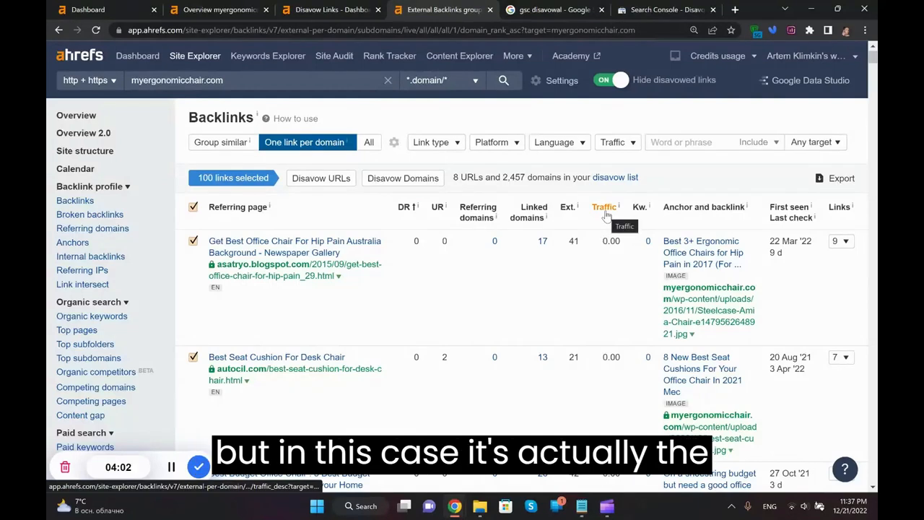
pyautogui.moveTo(604, 208)
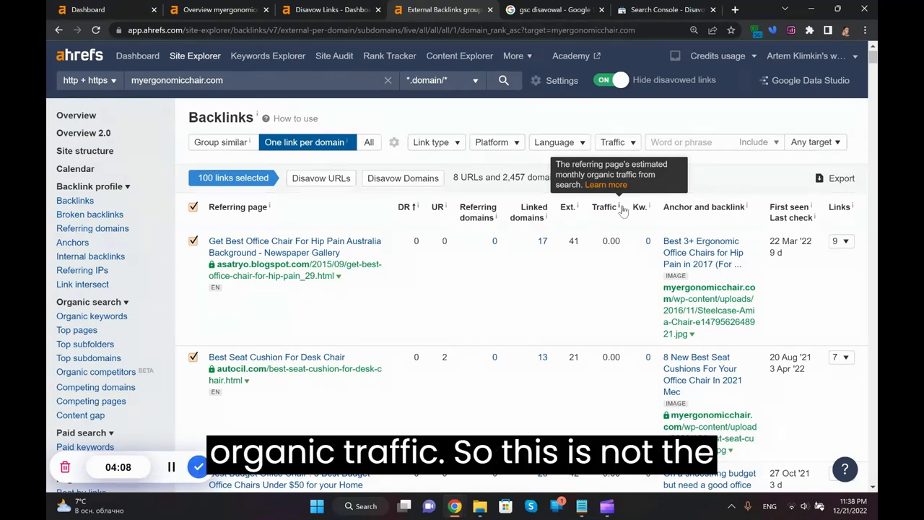
pyautogui.moveTo(606, 207)
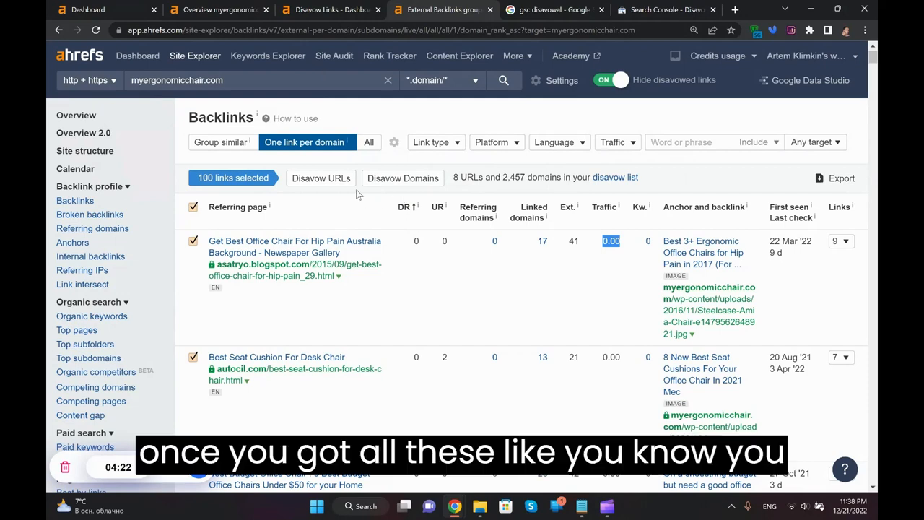
pyautogui.moveTo(403, 179)
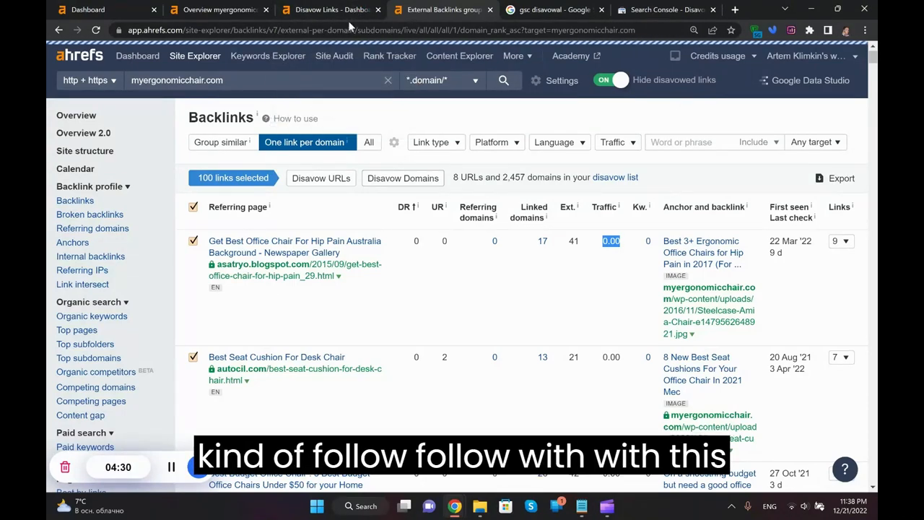
pyautogui.click(331, 10)
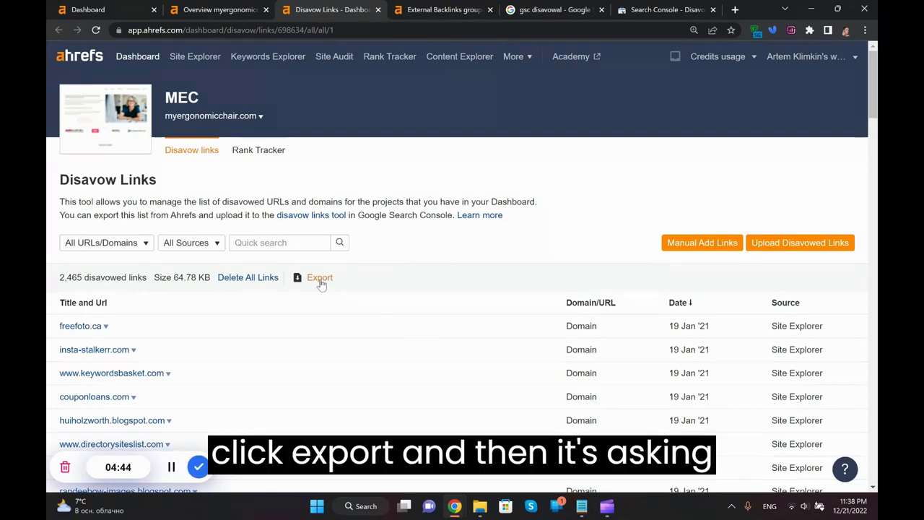
# Export the 2,465 disavowed links as a TXT file for Google's Disavow Tool
pyautogui.click(320, 277)
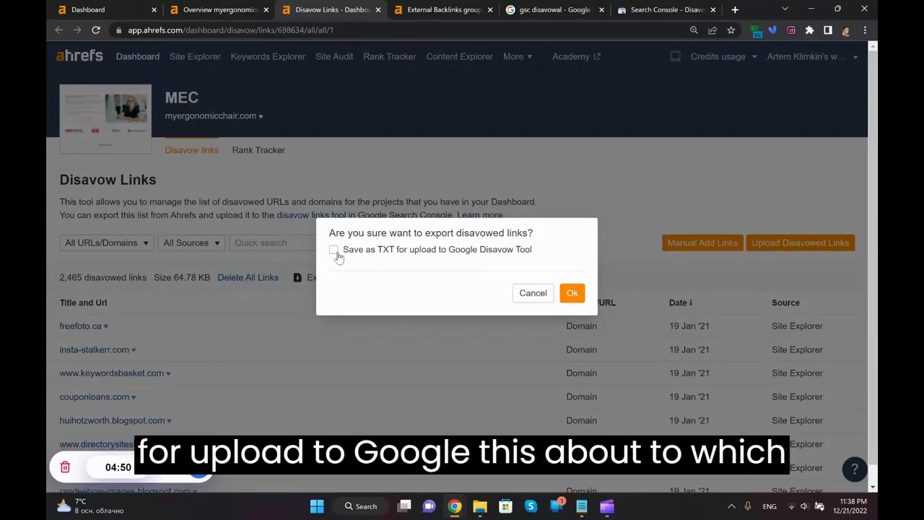
pyautogui.click(333, 250)
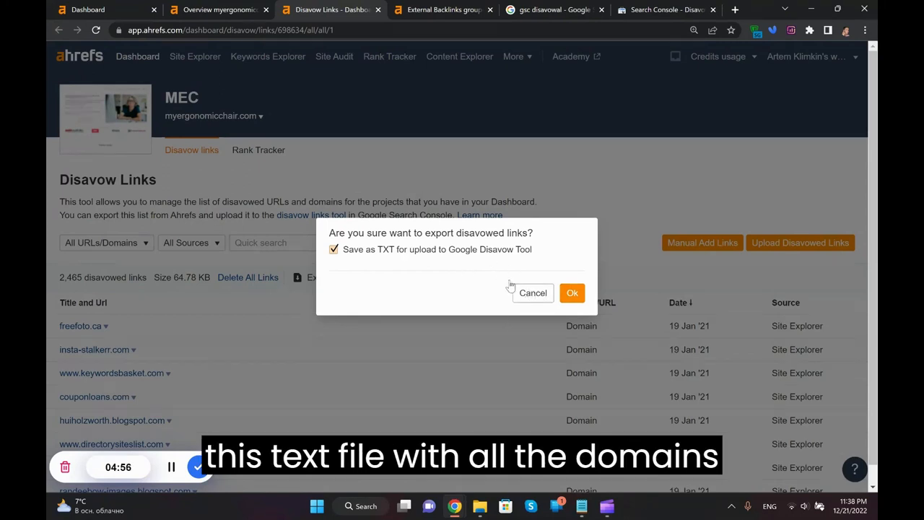
pyautogui.click(572, 292)
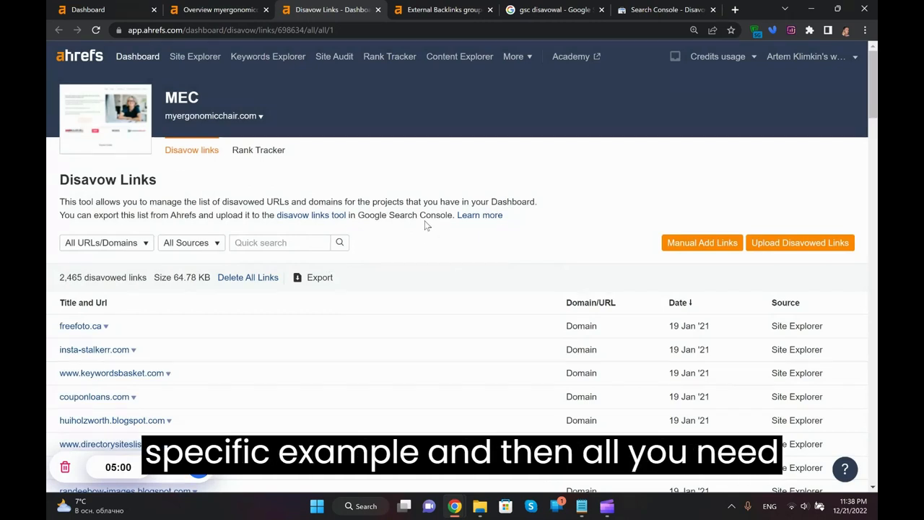
# Browse the 'gsc disavowal' Google results down to Search Console's disavow help page
pyautogui.click(555, 9)
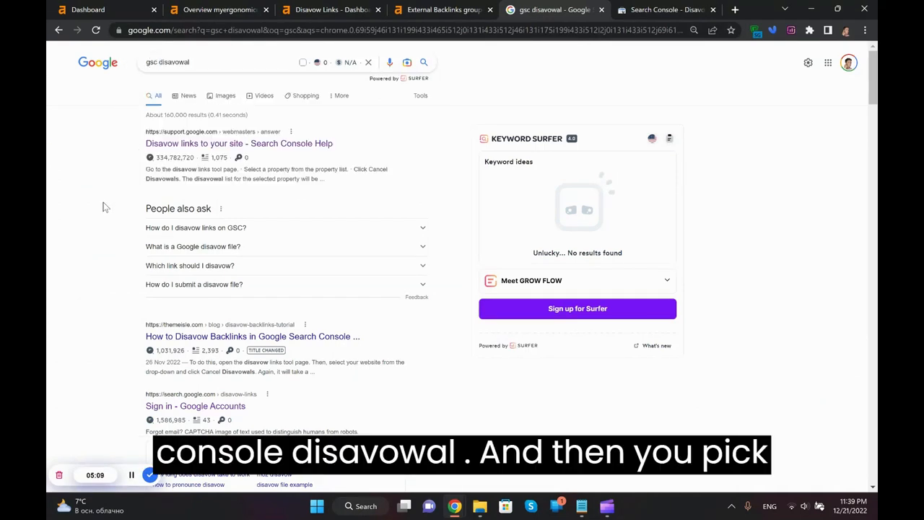
pyautogui.moveTo(199, 143)
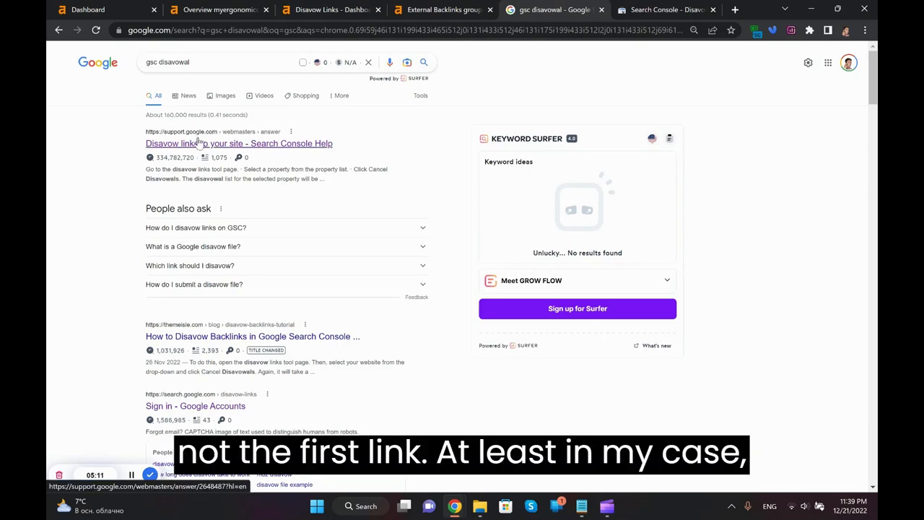
pyautogui.scroll(-3)
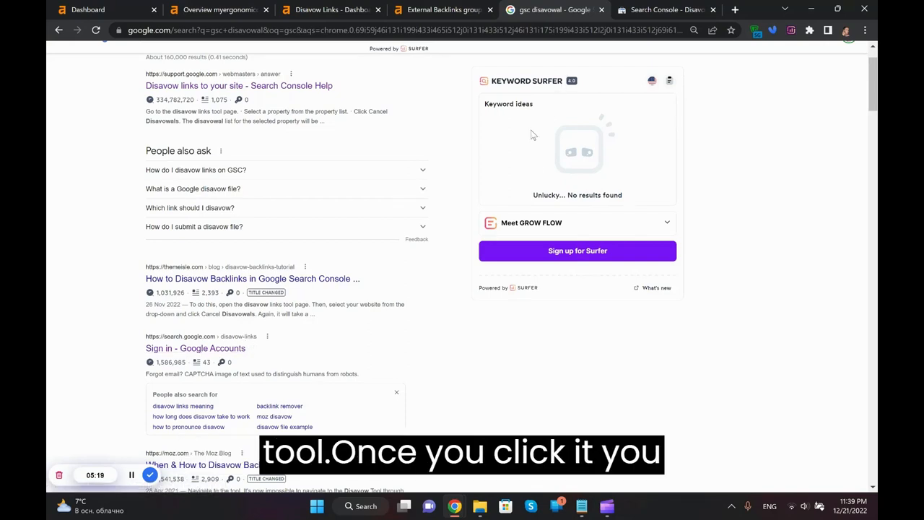
# Open Search Console's disavow tool for myergonomicchair.com and read the caution notice
pyautogui.click(665, 10)
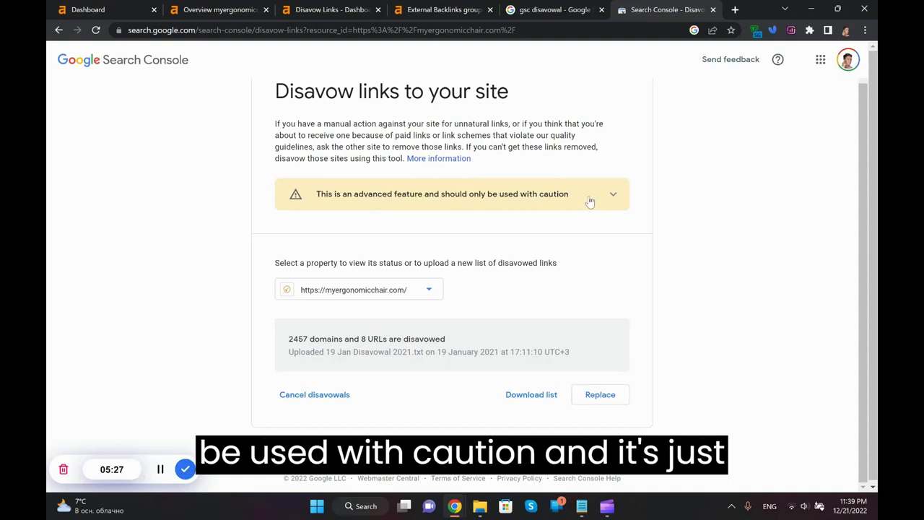
pyautogui.click(613, 194)
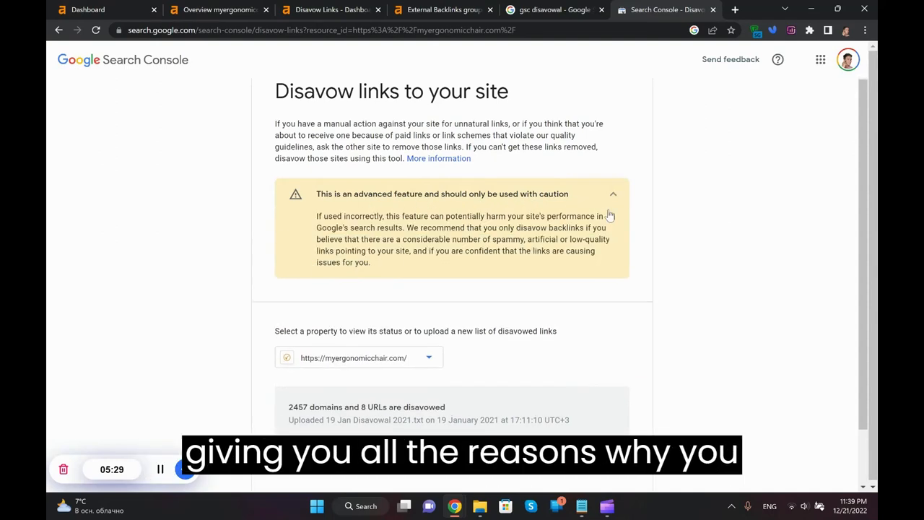
pyautogui.click(613, 194)
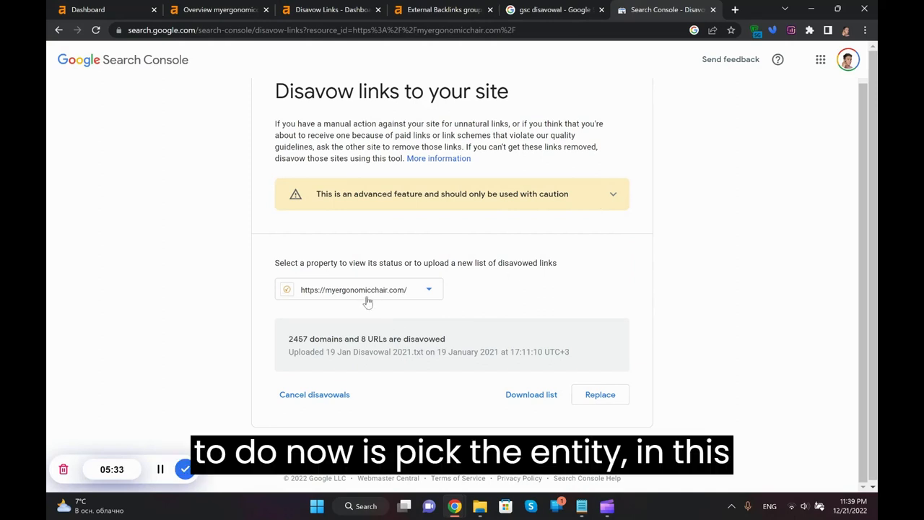
pyautogui.moveTo(324, 300)
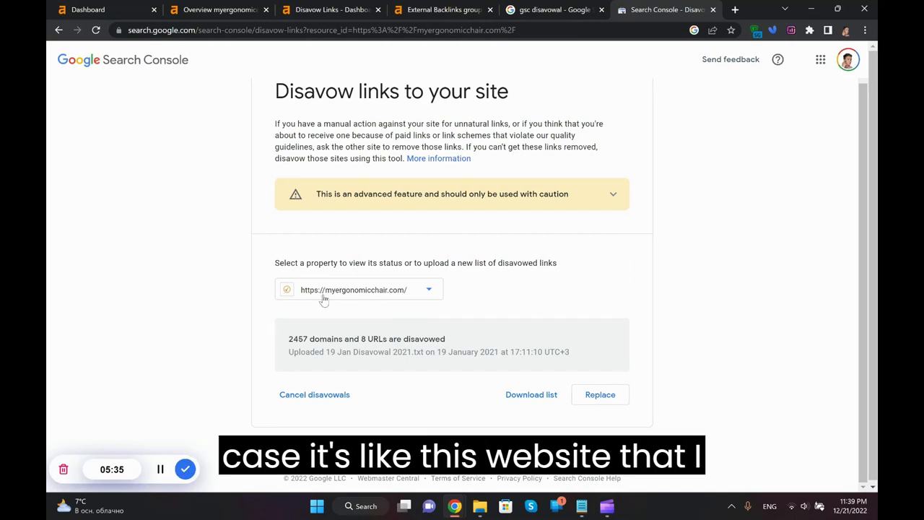
pyautogui.moveTo(228, 278)
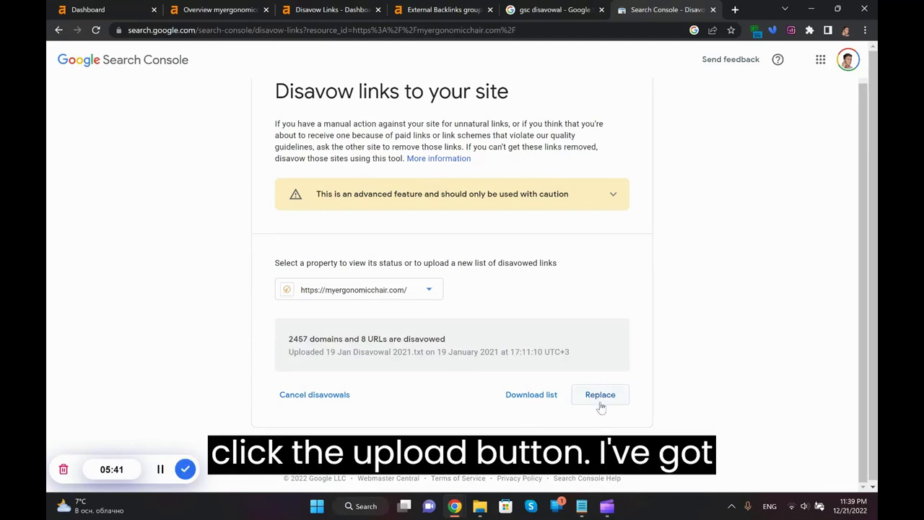
pyautogui.moveTo(562, 414)
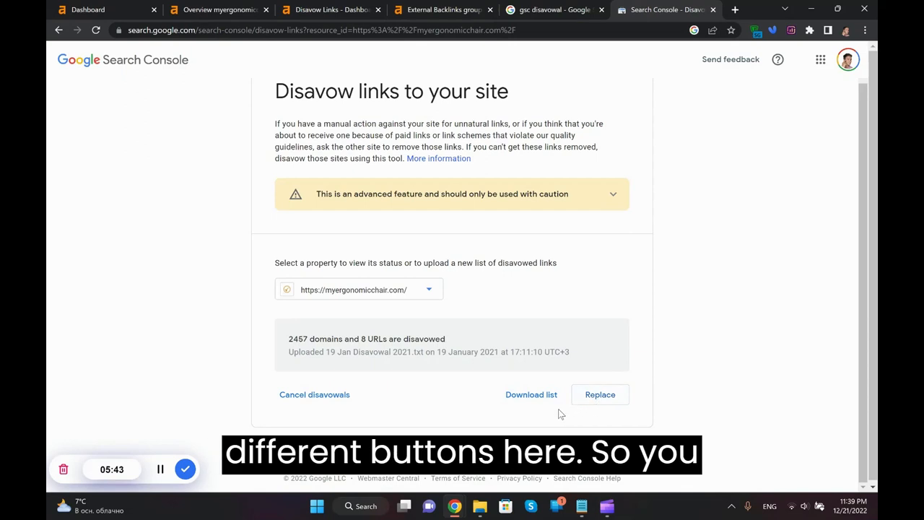
pyautogui.moveTo(554, 393)
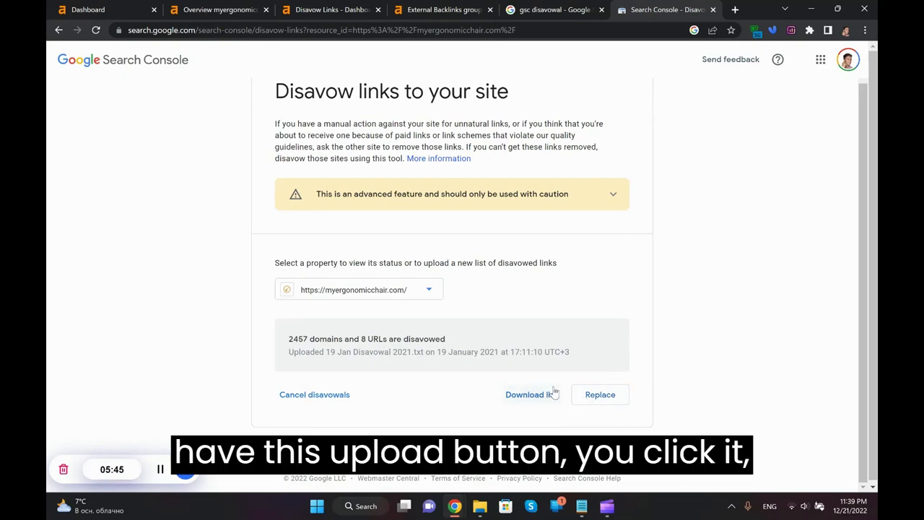
pyautogui.moveTo(413, 194)
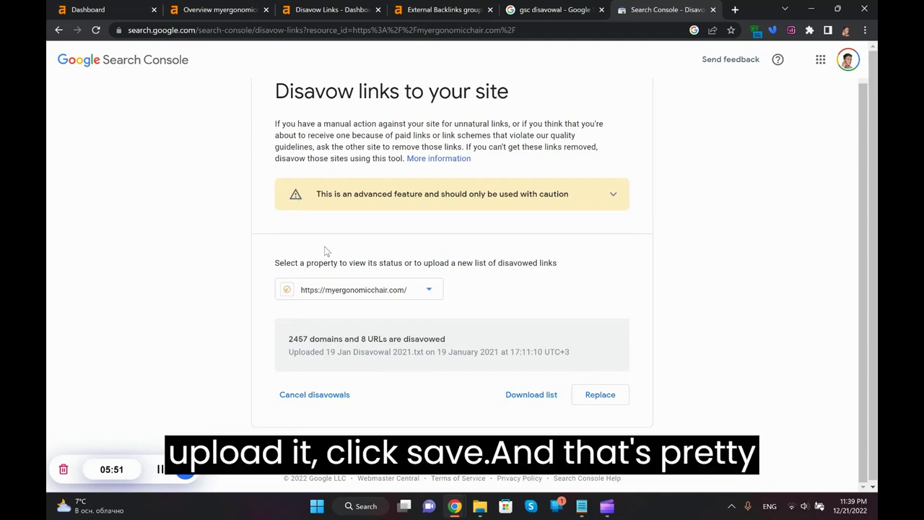
pyautogui.moveTo(467, 287)
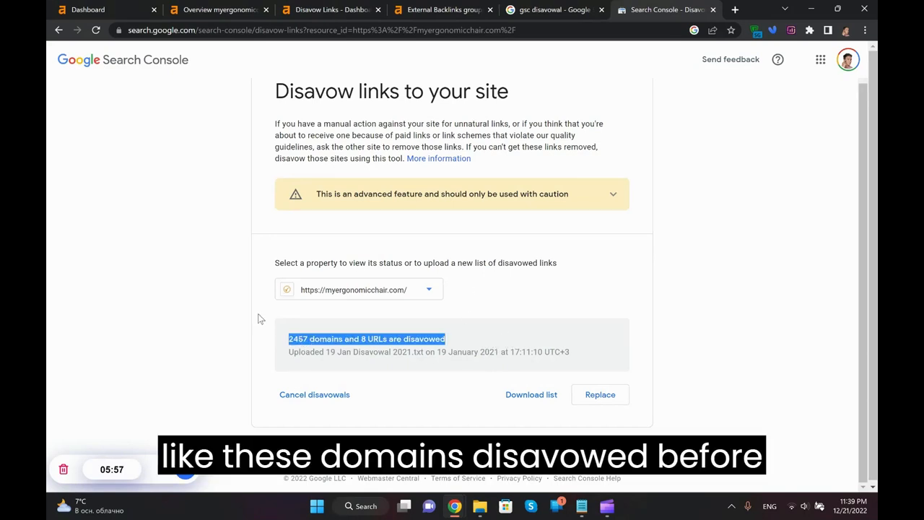
pyautogui.click(331, 10)
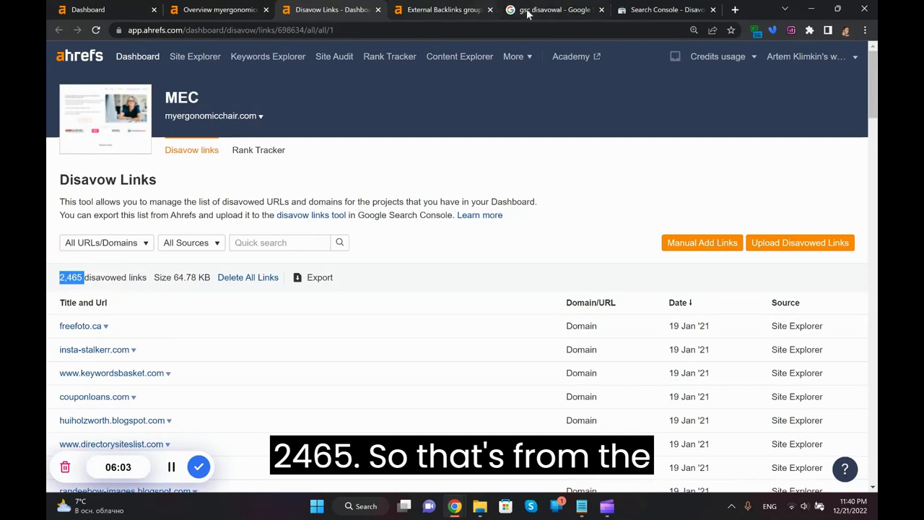
pyautogui.click(665, 10)
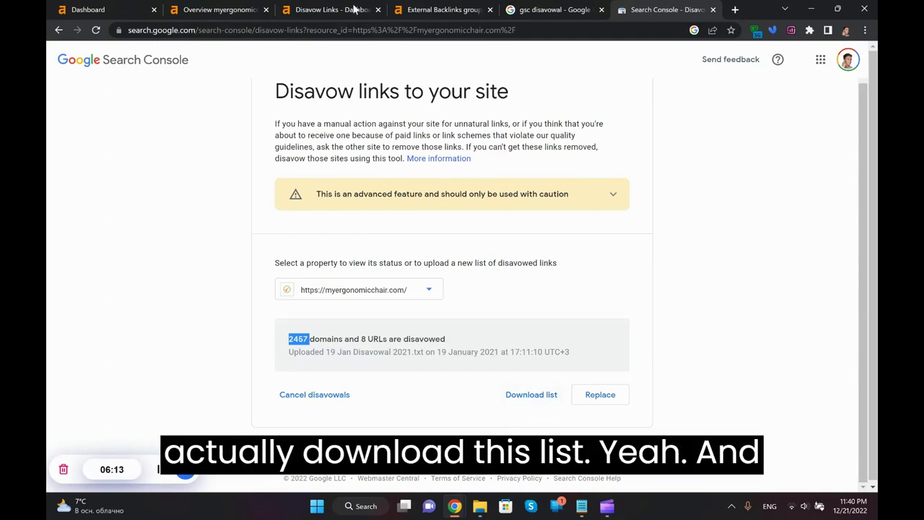
pyautogui.click(443, 9)
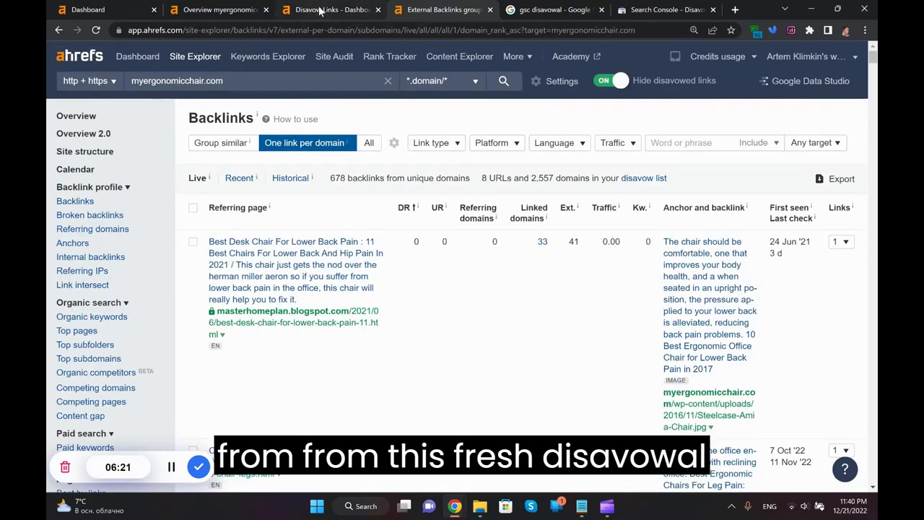
pyautogui.click(331, 10)
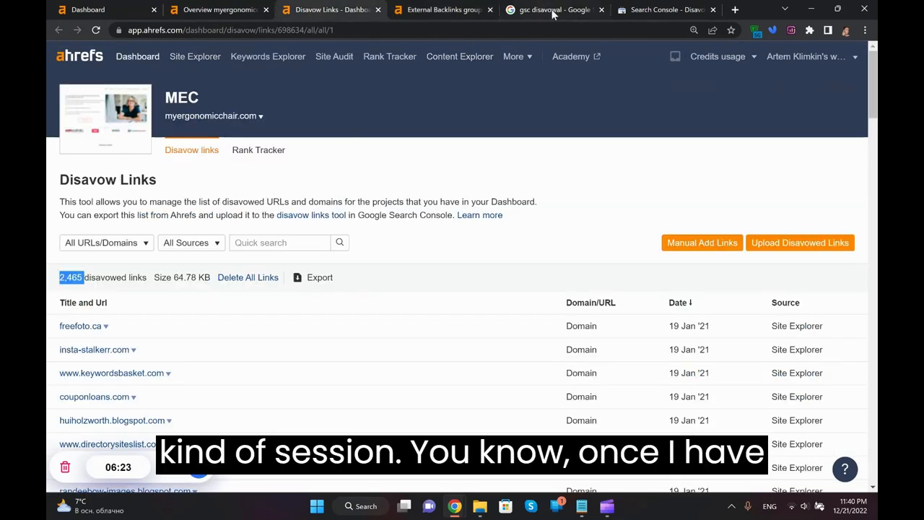
pyautogui.moveTo(665, 10)
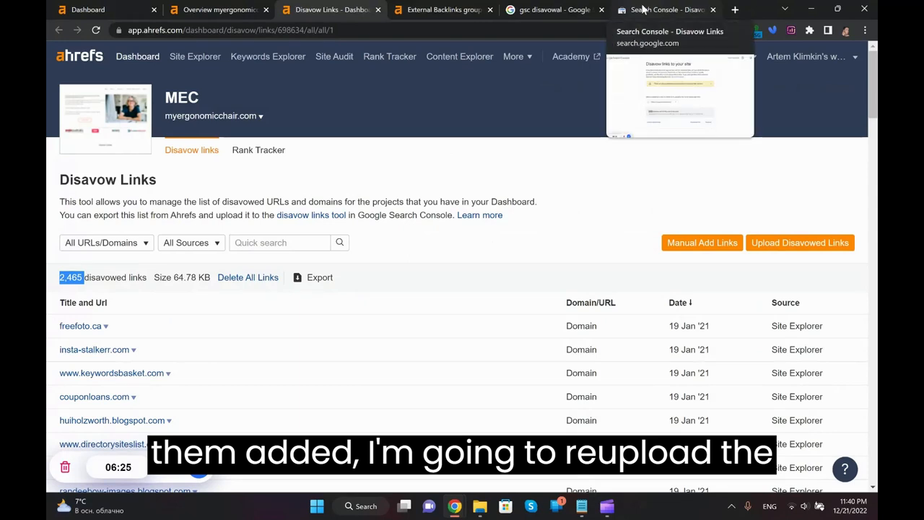
pyautogui.click(664, 9)
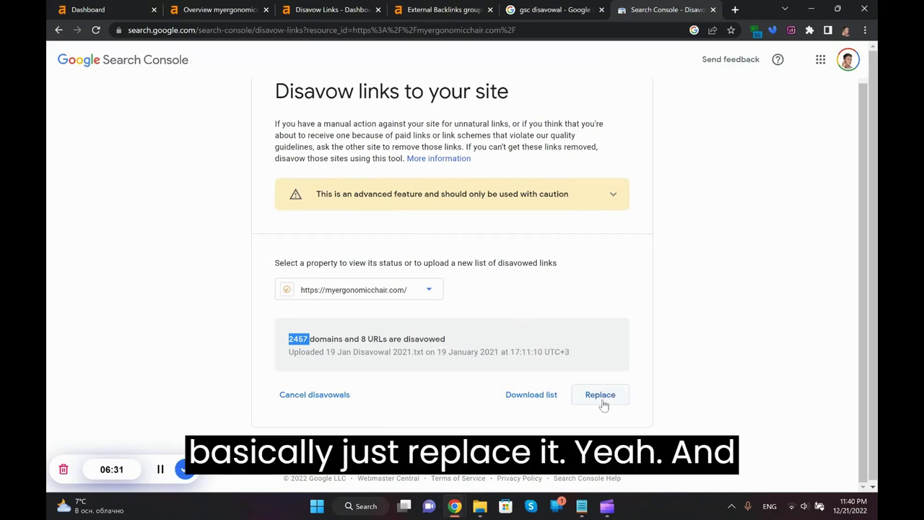
pyautogui.moveTo(218, 339)
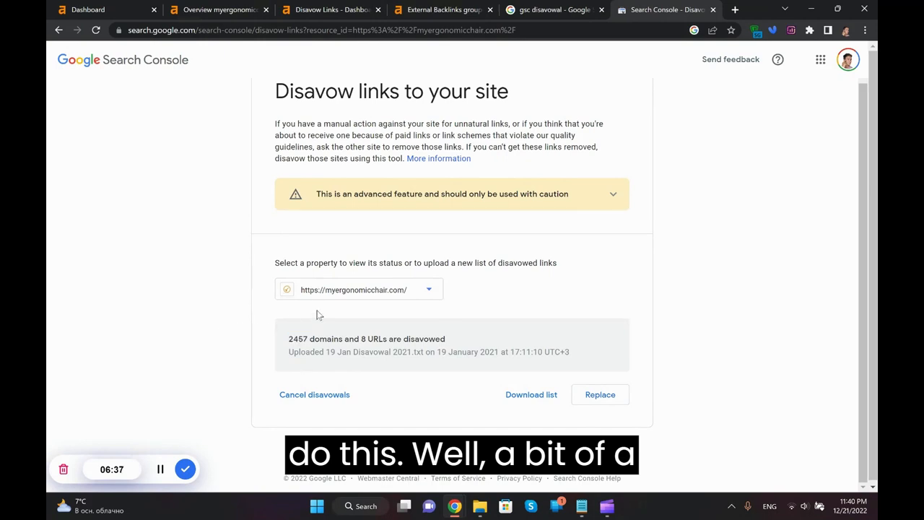
pyautogui.moveTo(356, 295)
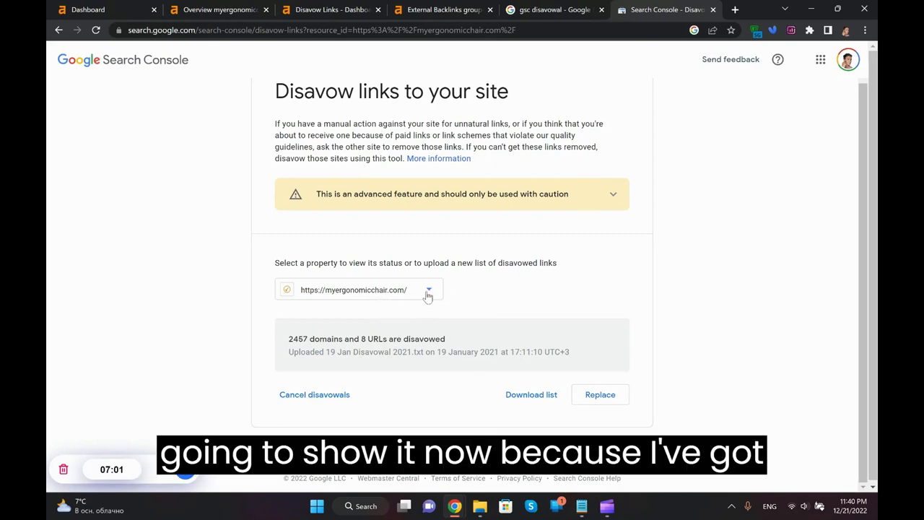
pyautogui.moveTo(404, 324)
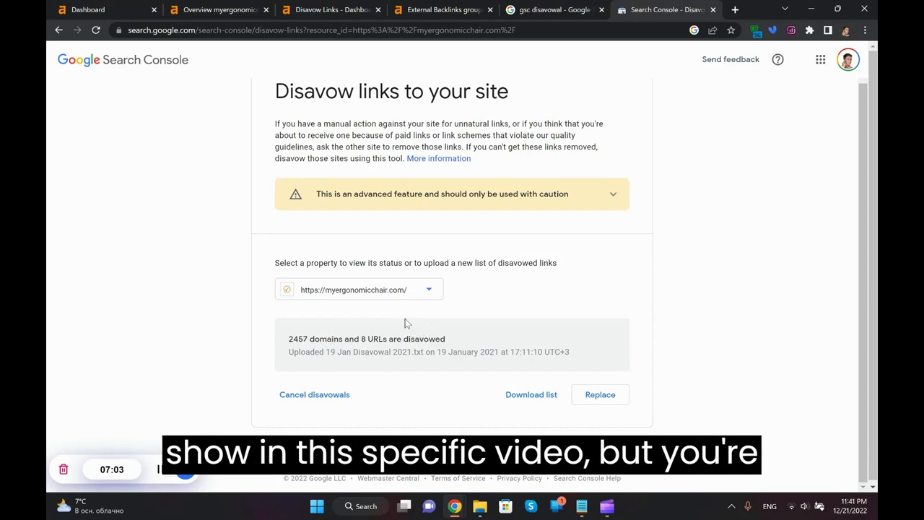
pyautogui.moveTo(447, 301)
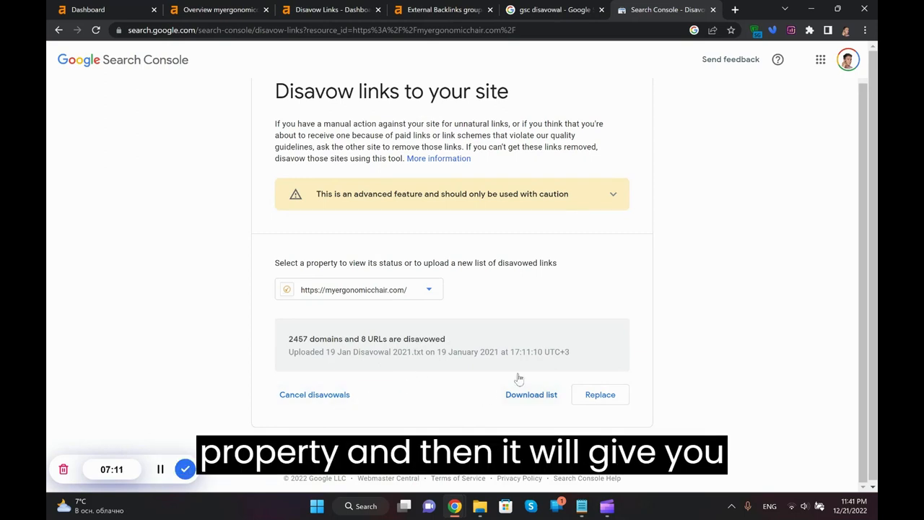
pyautogui.moveTo(351, 248)
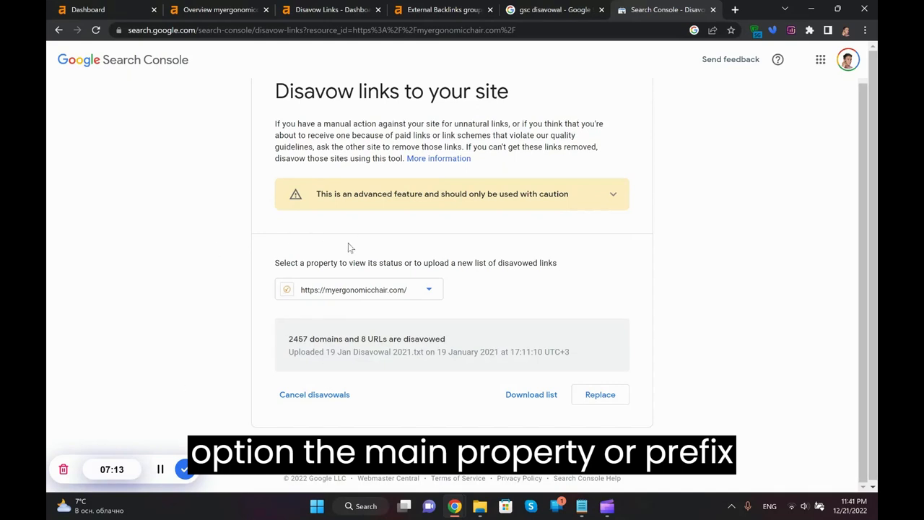
pyautogui.moveTo(517, 285)
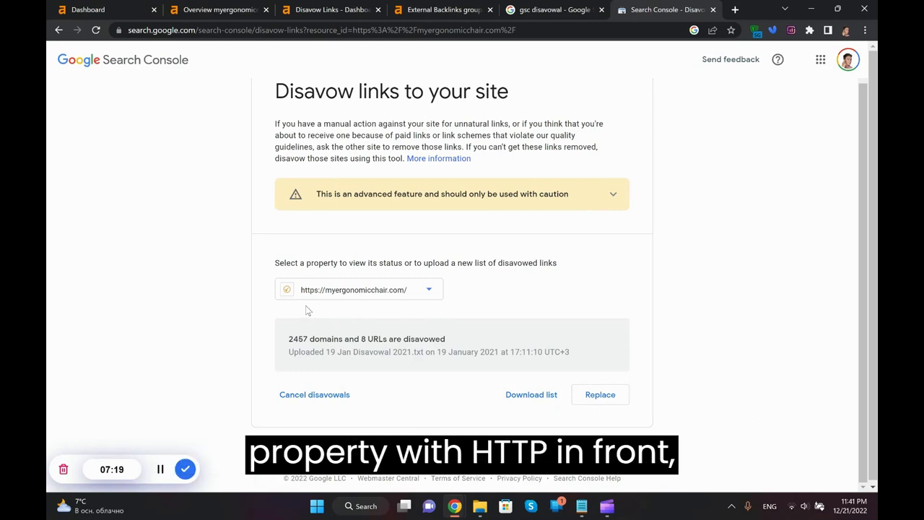
pyautogui.moveTo(422, 334)
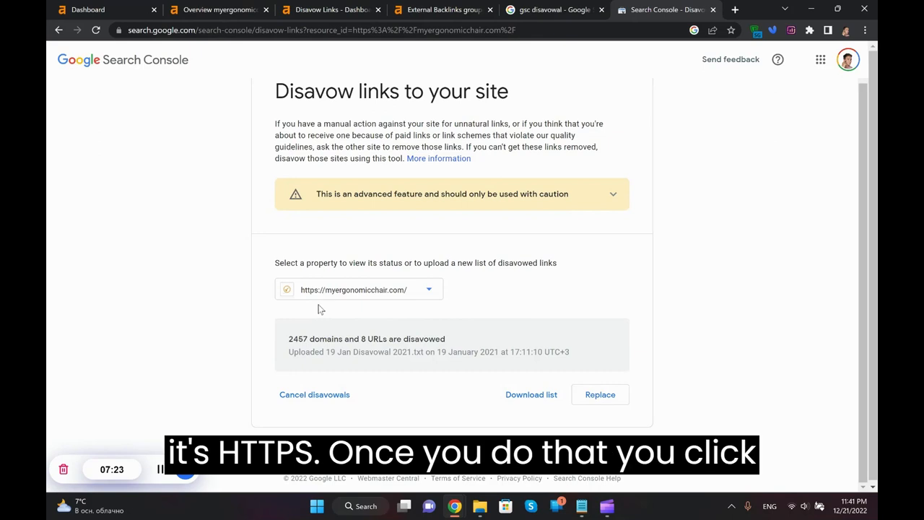
pyautogui.moveTo(587, 282)
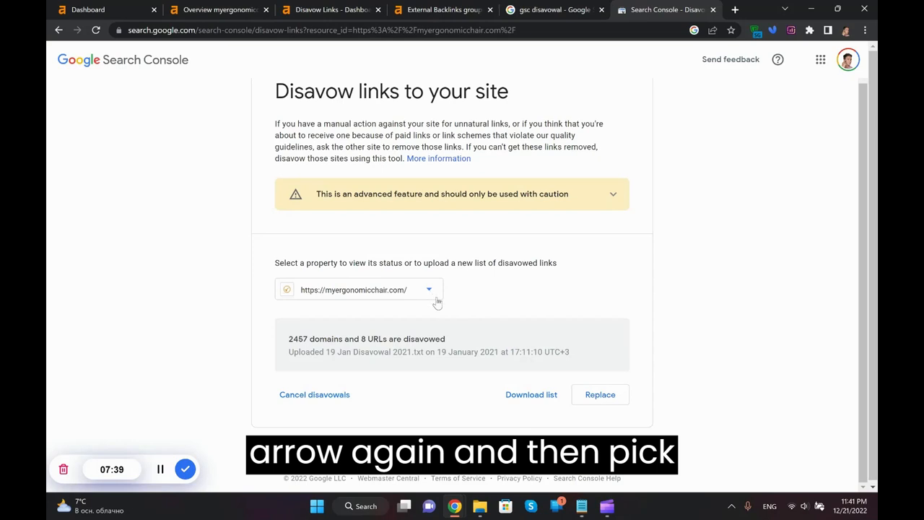
pyautogui.moveTo(319, 314)
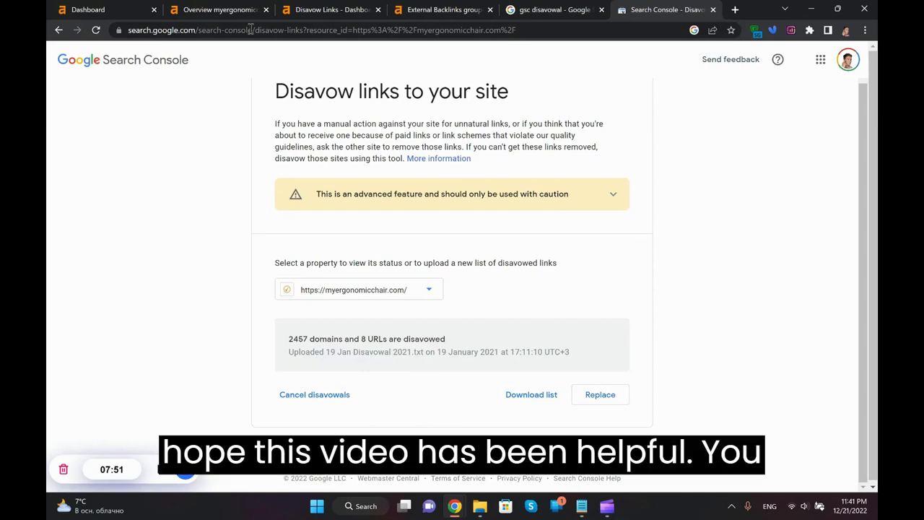
# Return to the myergonomicchair.com Ahrefs overview, review the referring domains chart, and scroll to the top
pyautogui.click(217, 10)
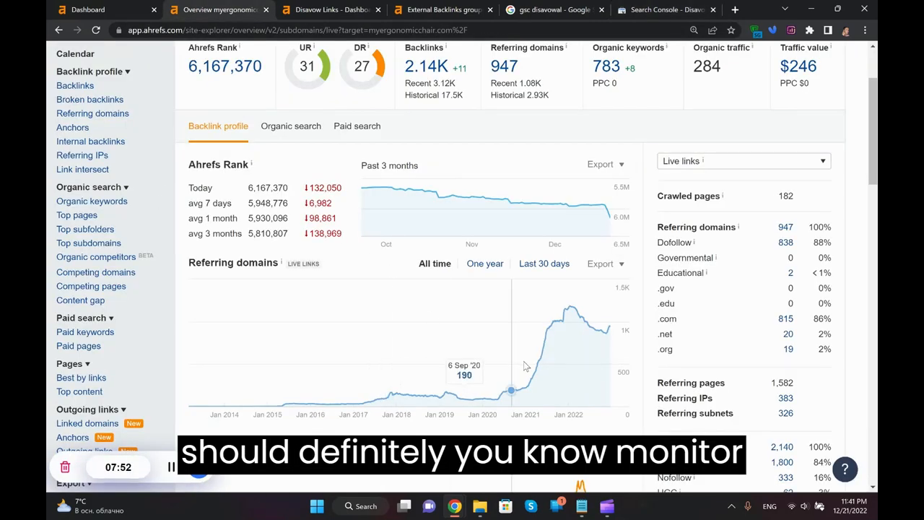
pyautogui.moveTo(517, 390)
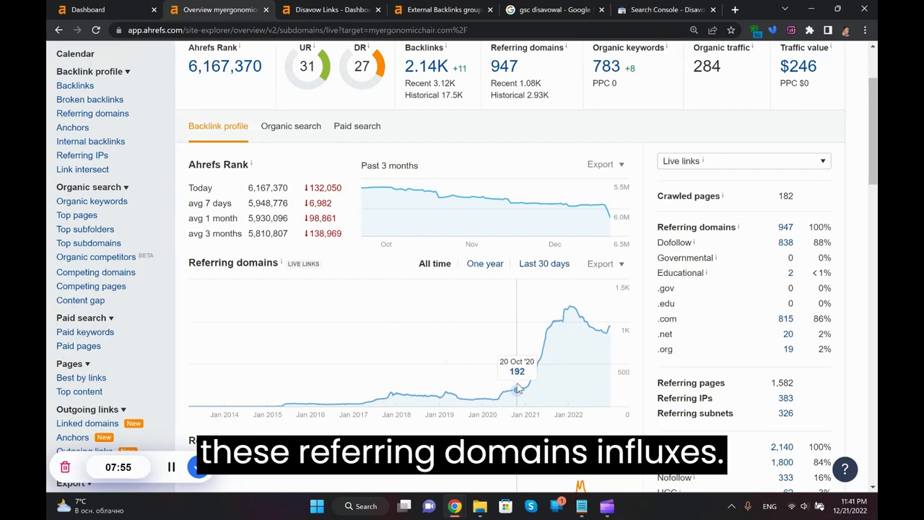
pyautogui.moveTo(547, 365)
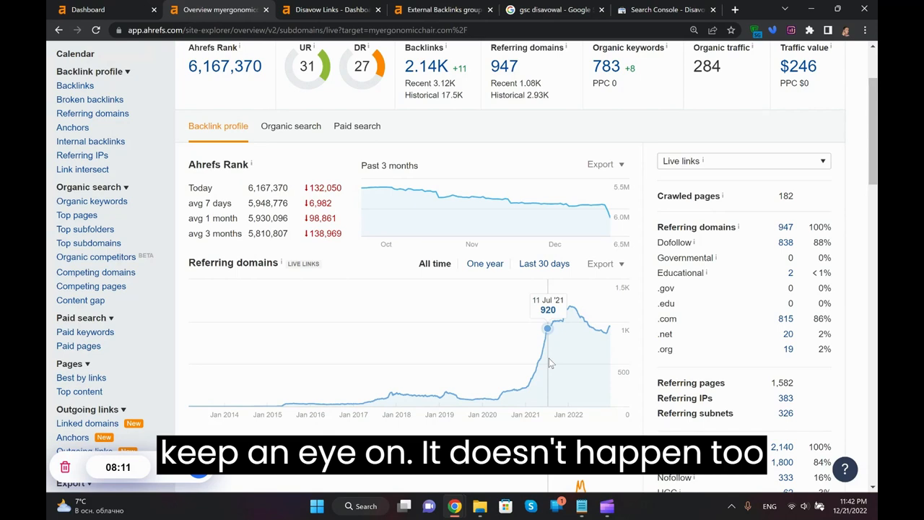
pyautogui.moveTo(523, 388)
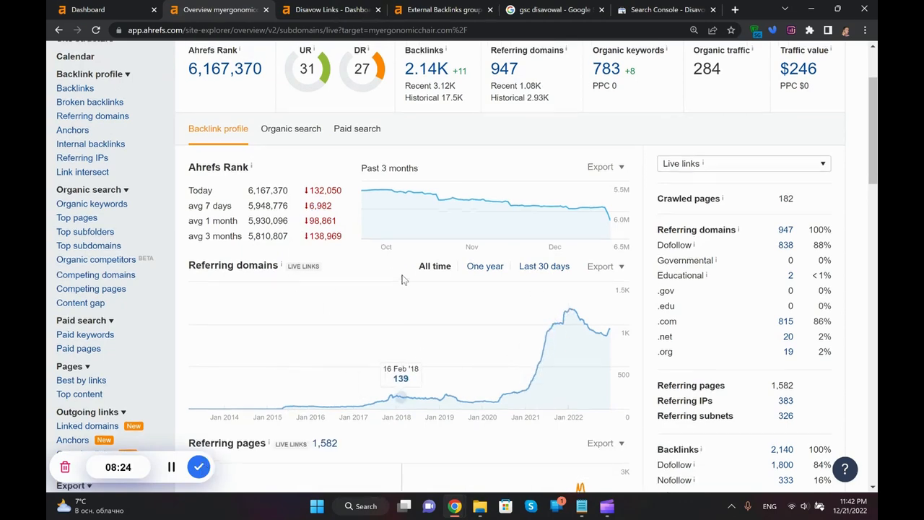
pyautogui.scroll(3)
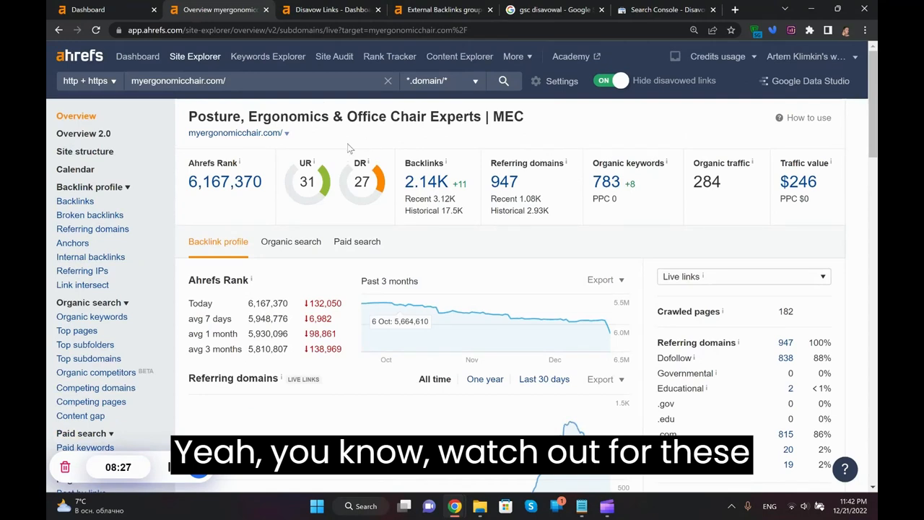